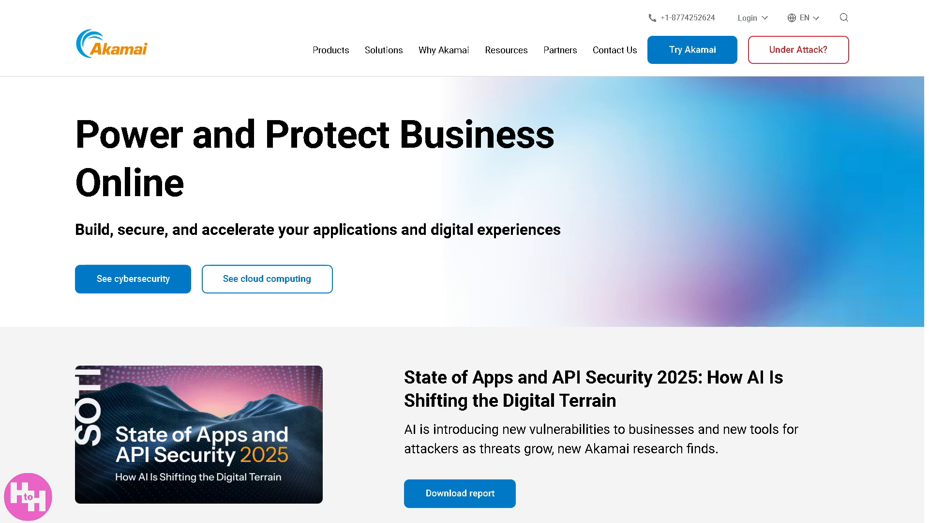
mouse_move(748, 18)
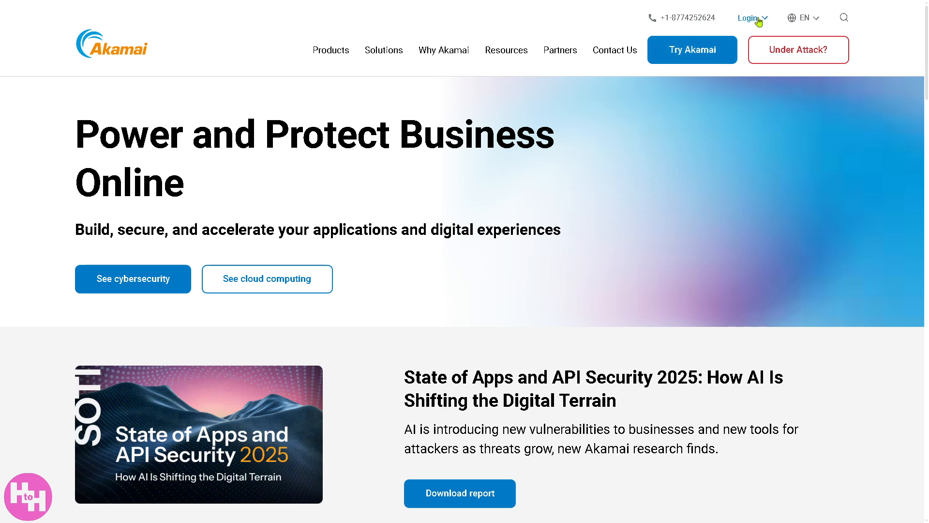
mouse_move(727, 101)
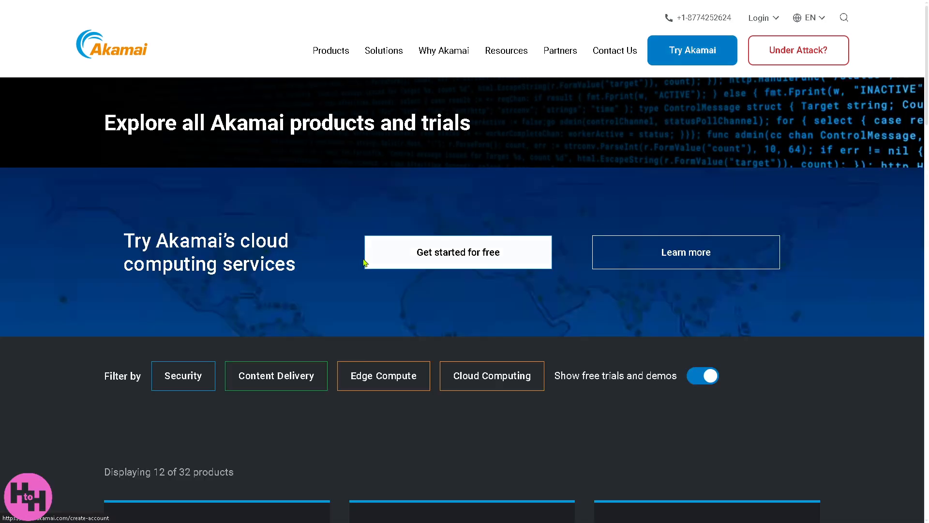
mouse_move(380, 267)
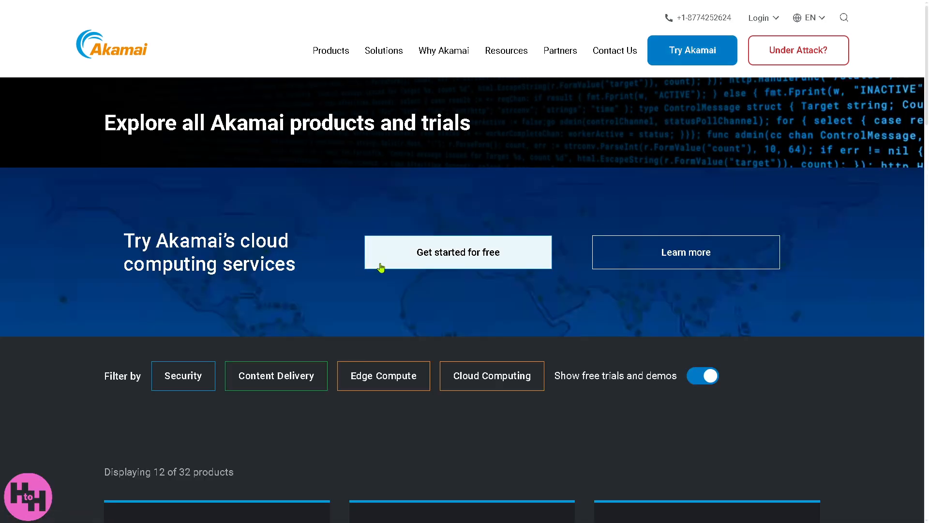
mouse_move(457, 251)
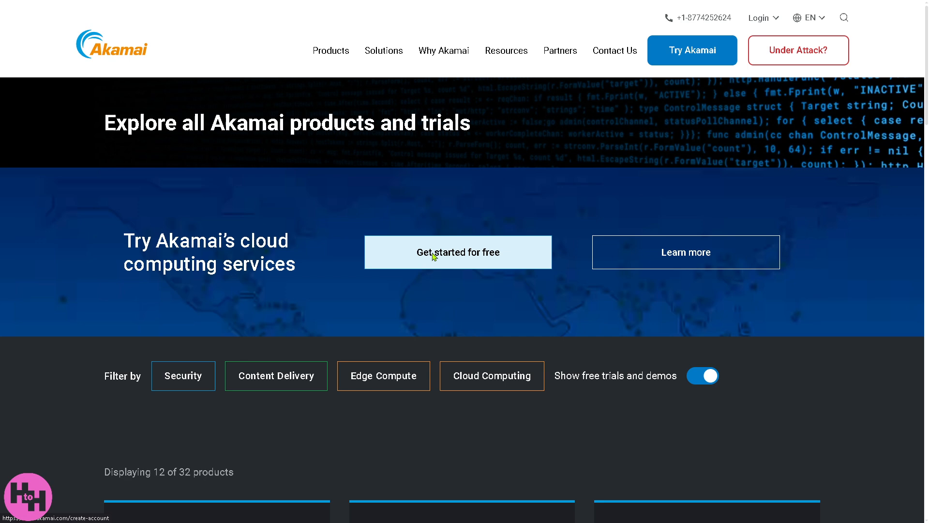
- Start the free cloud computing signup, then show the product categories with Security offerings
left_click(457, 252)
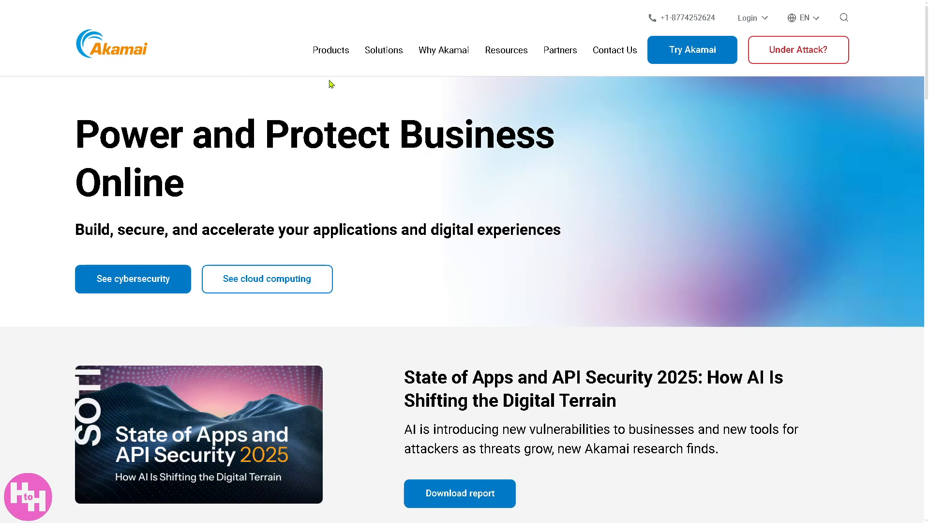
mouse_move(331, 49)
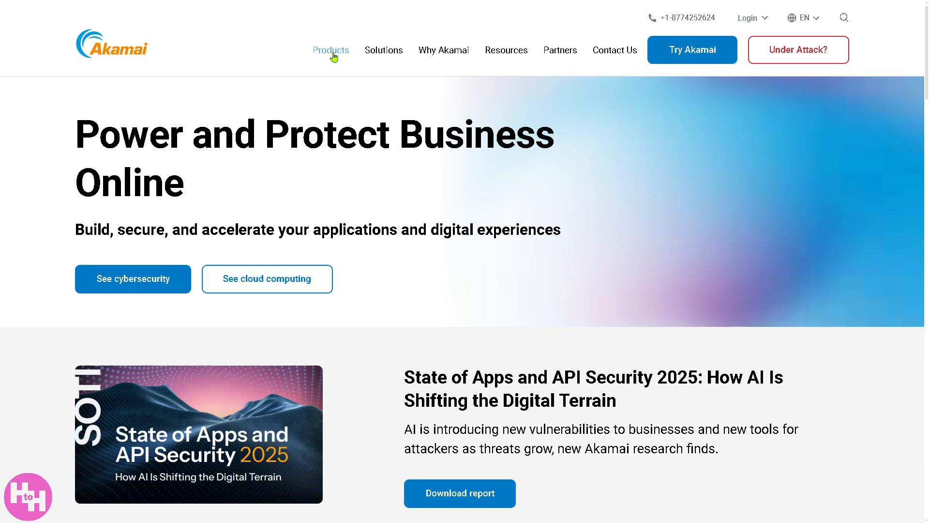
mouse_move(383, 49)
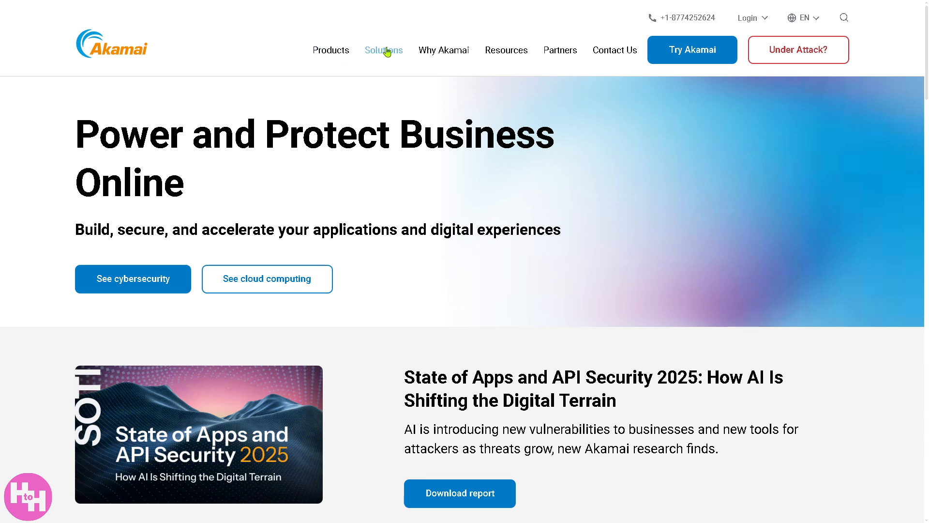
mouse_move(444, 50)
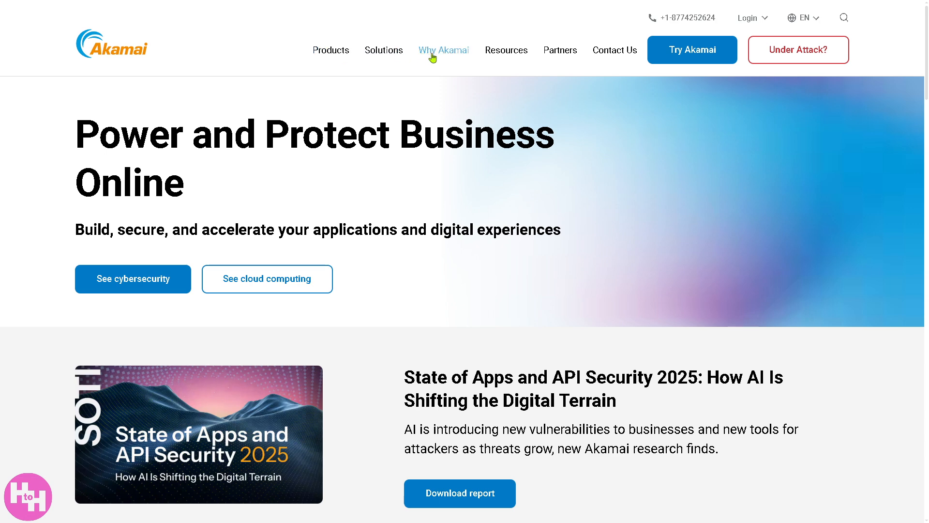
mouse_move(559, 50)
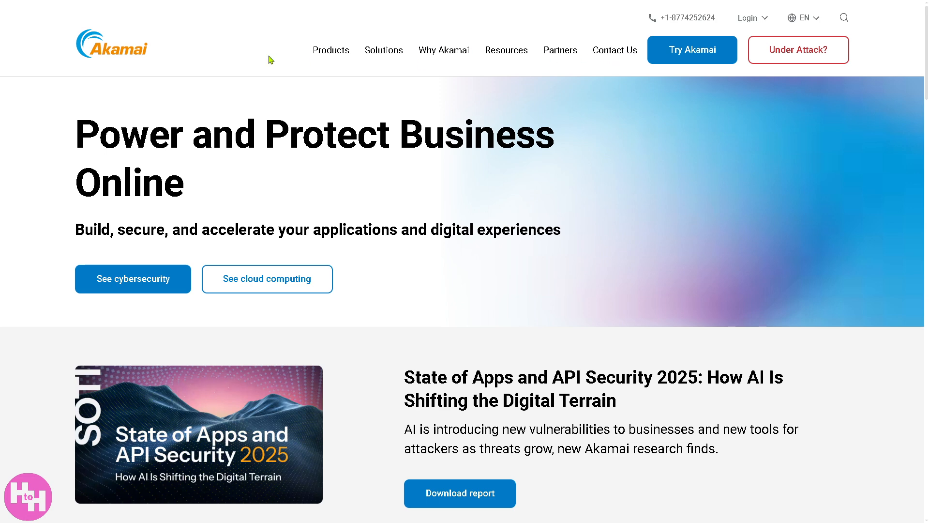
left_click(330, 49)
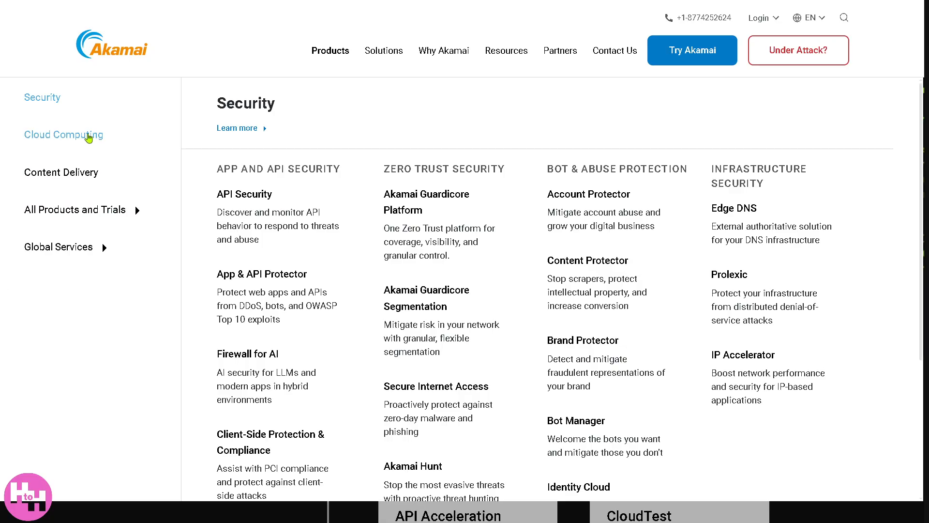
- Go to the Cloud Computing overview page from the Cloud Computing product group
left_click(64, 135)
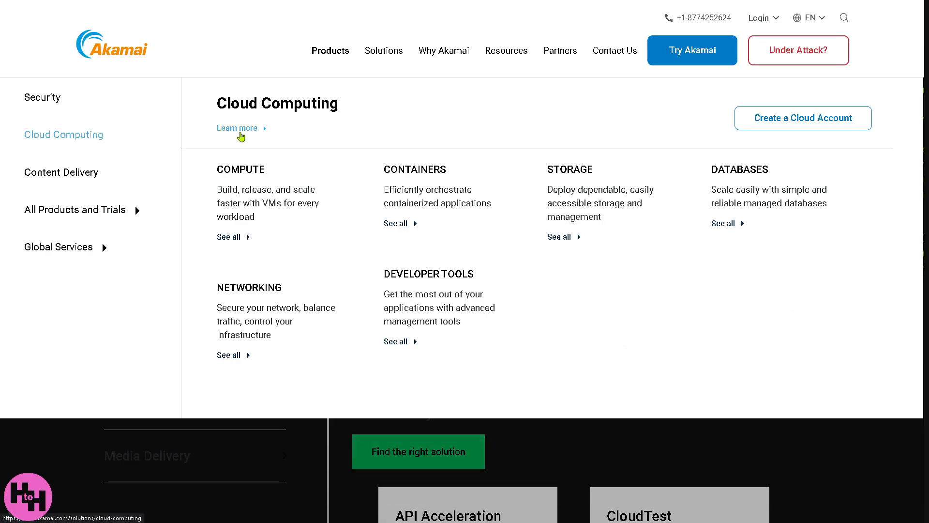
left_click(236, 127)
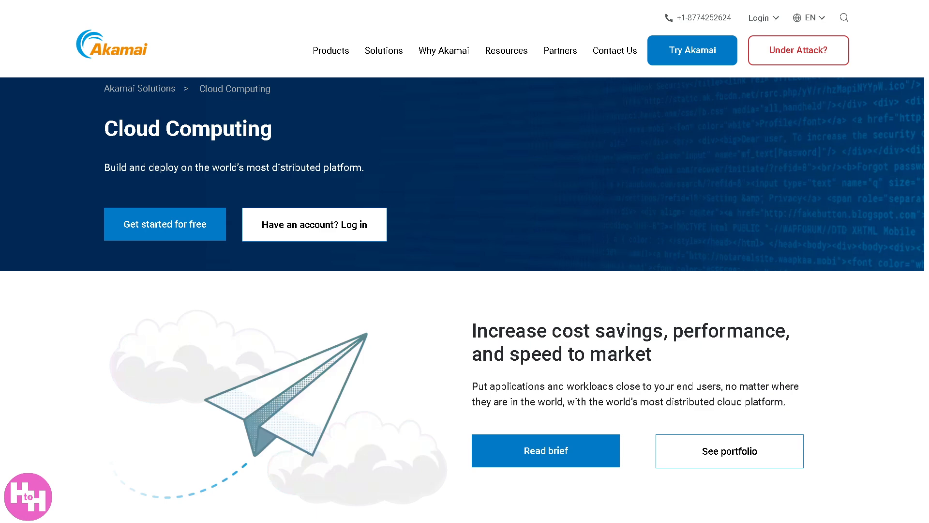
mouse_move(331, 50)
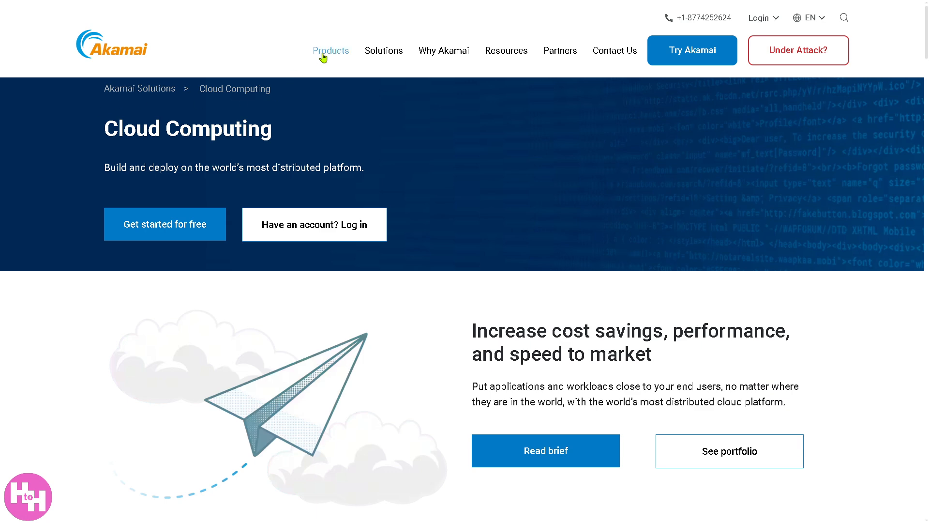
- Reopen the product categories and show the Content Delivery offerings
left_click(330, 50)
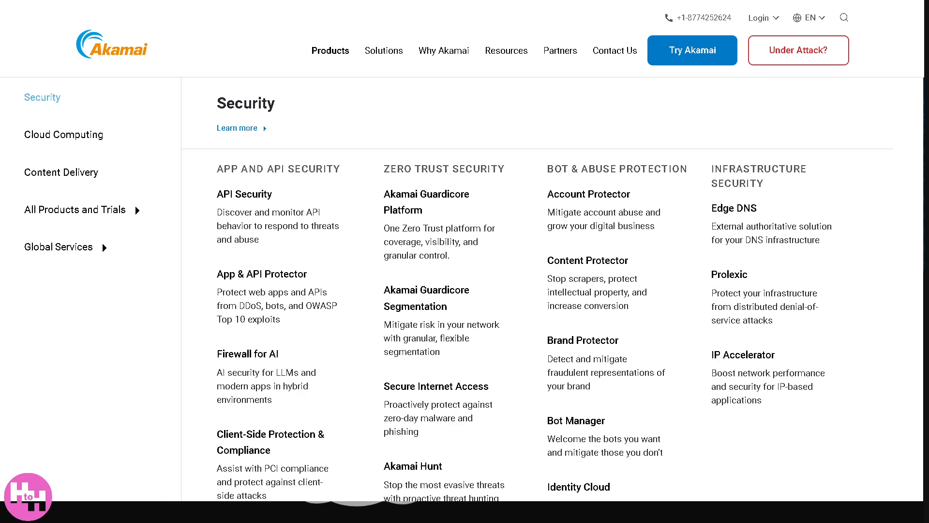
mouse_move(61, 172)
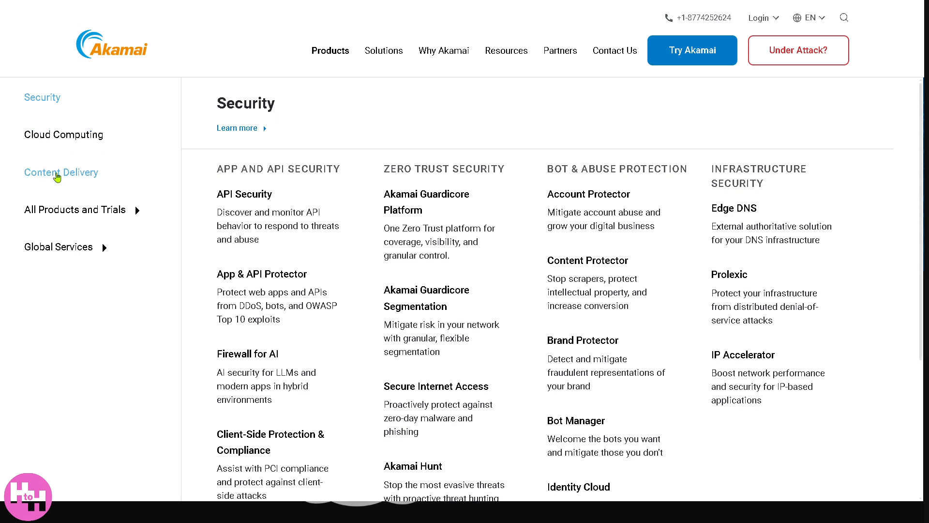
left_click(61, 172)
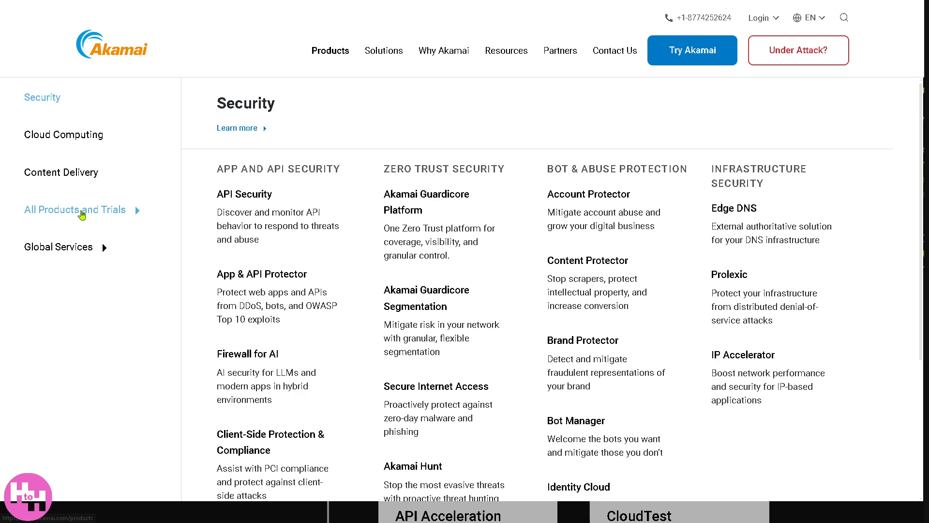
- Browse the All Products and Trials catalogue down to Load more, then reopen the product categories
left_click(75, 209)
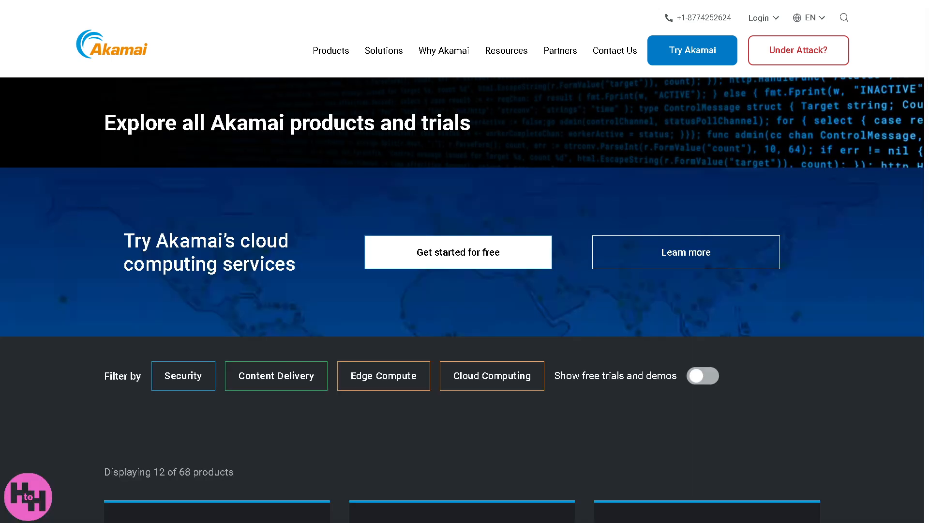
scroll("down", 3)
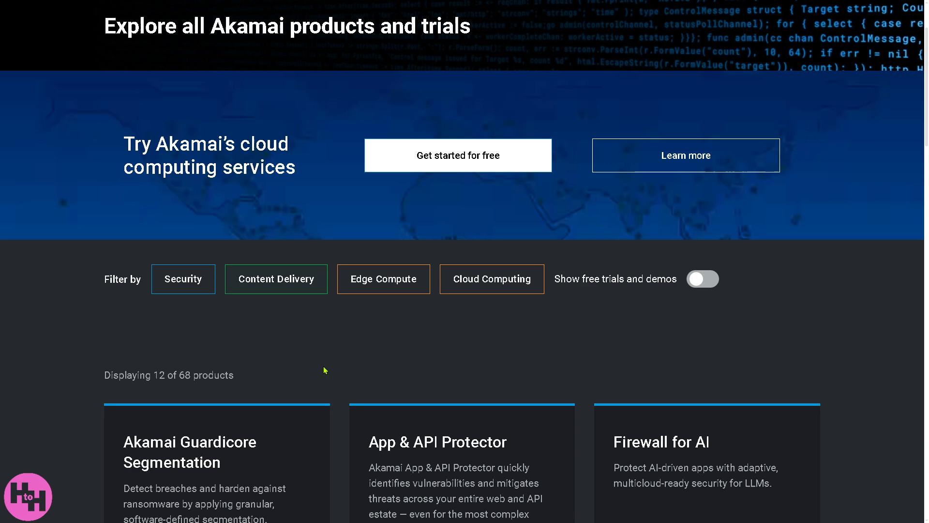
scroll("down", 3)
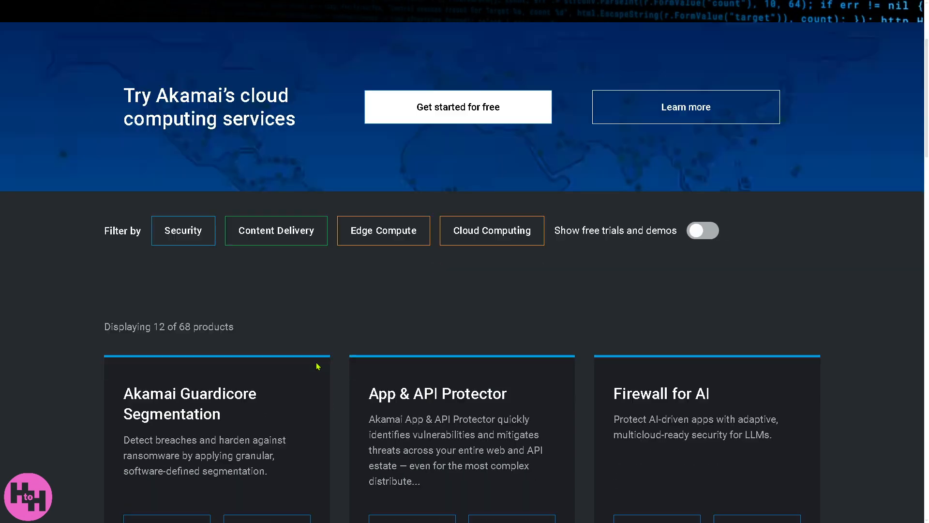
scroll("down", 3)
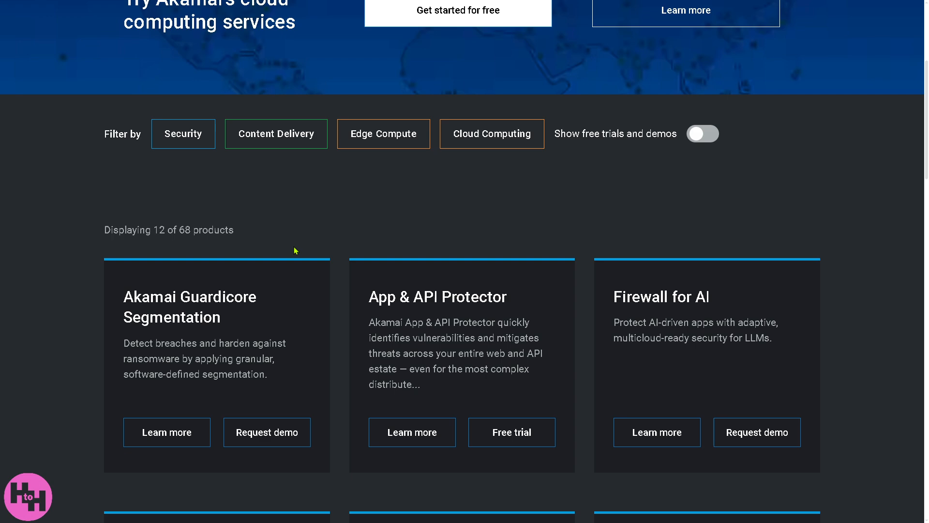
scroll("down", 3)
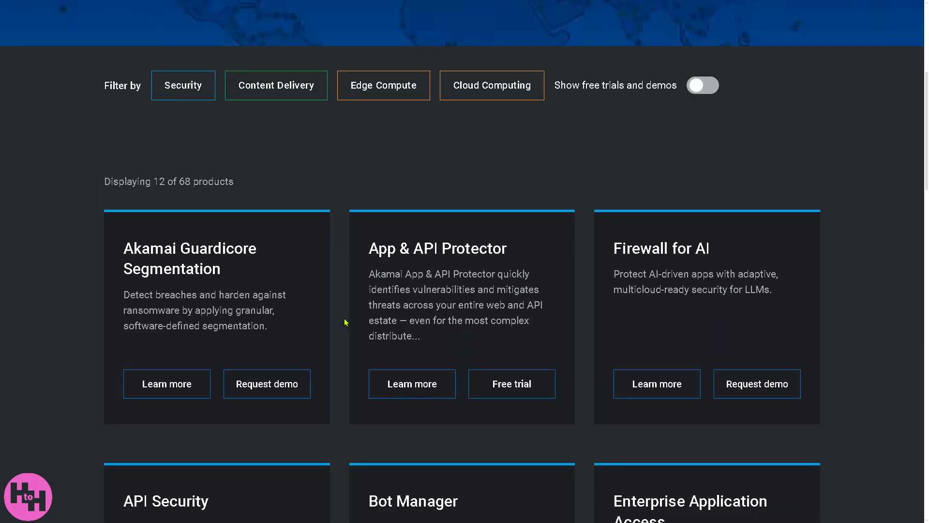
scroll("down", 3)
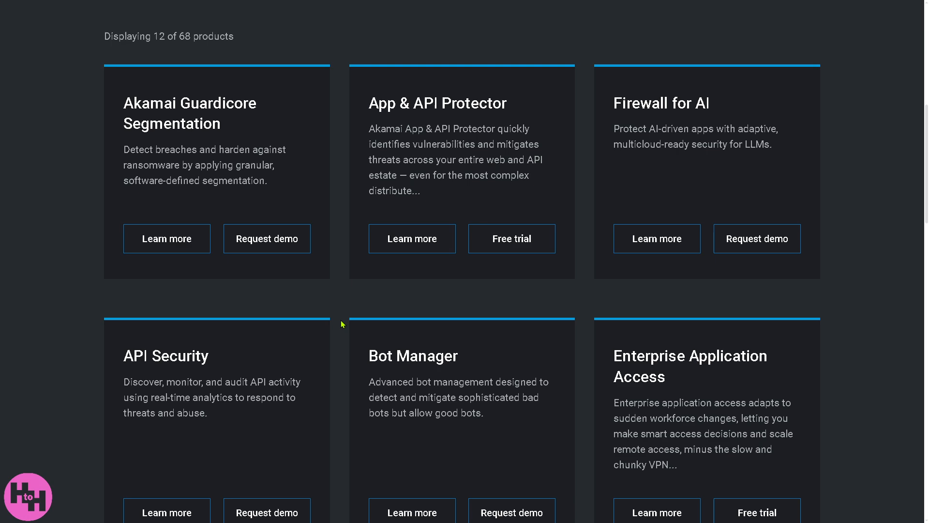
scroll("down", 3)
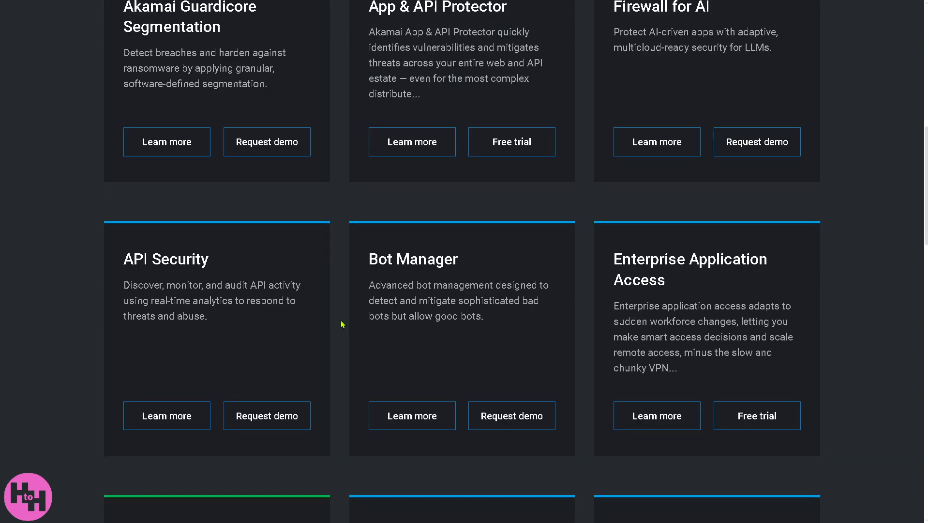
scroll("down", 3)
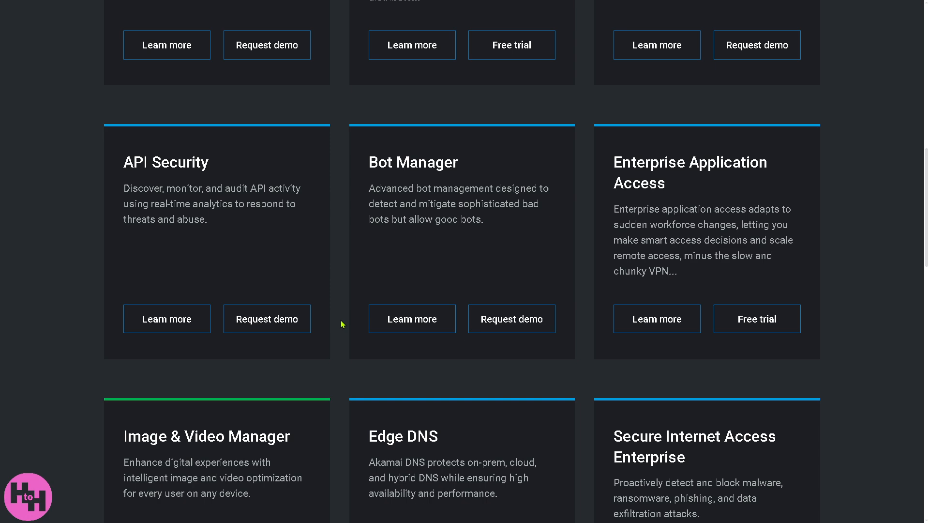
scroll("down", 3)
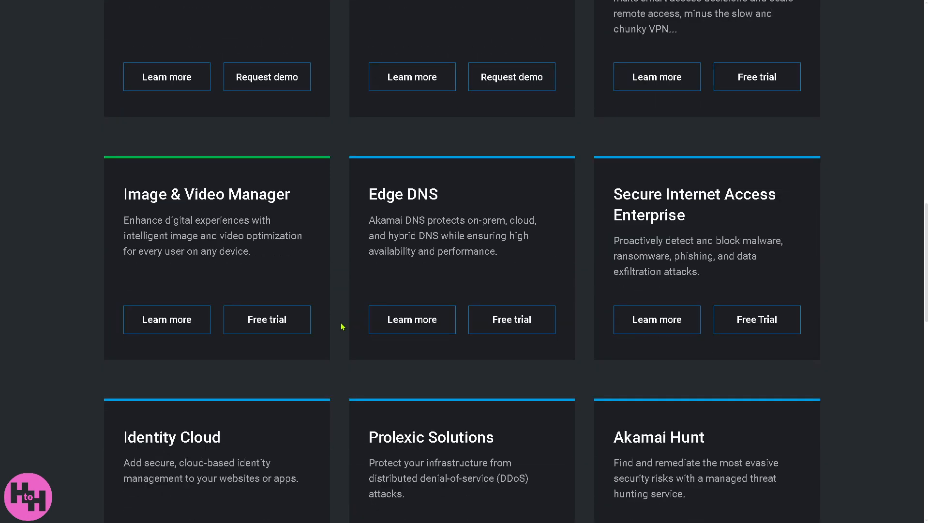
scroll("down", 3)
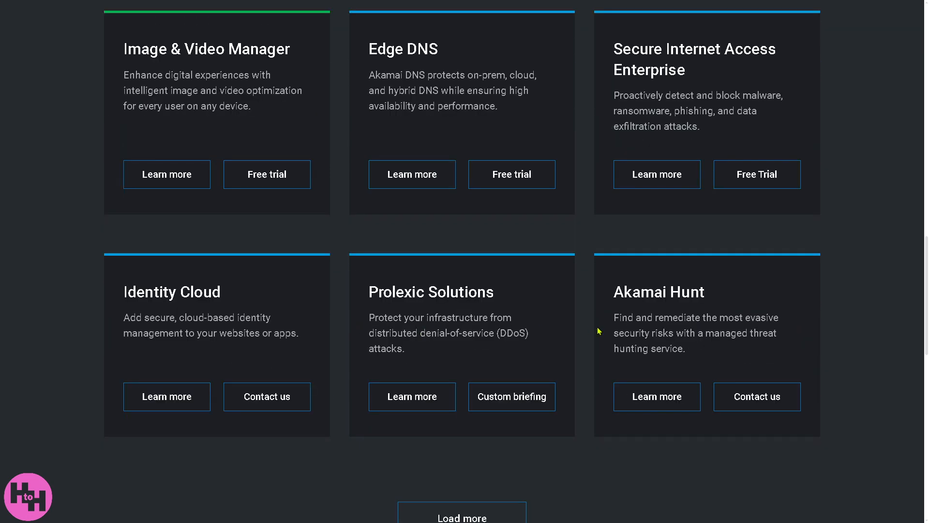
scroll("down", 3)
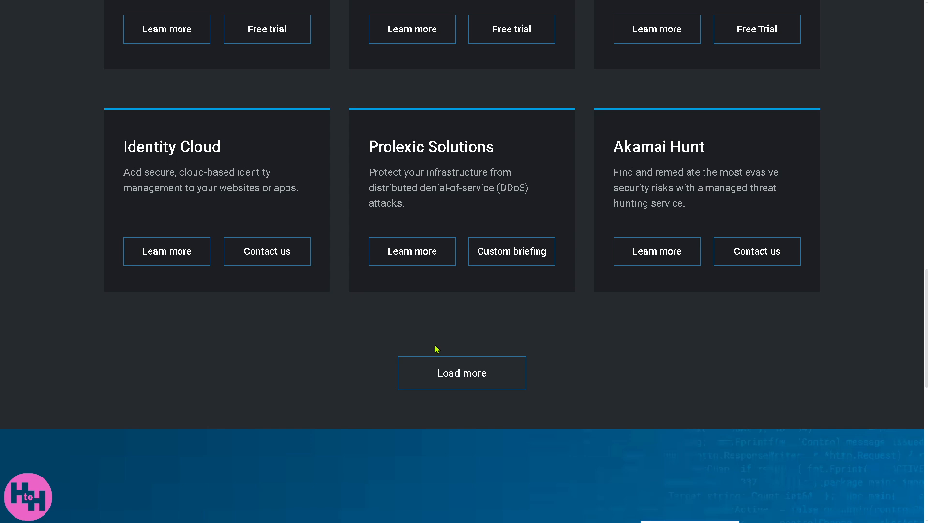
left_click(462, 372)
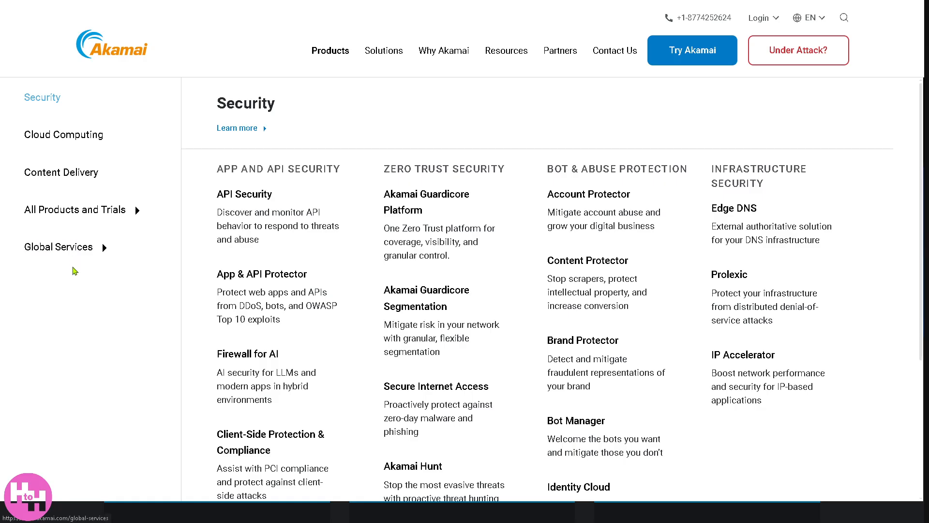
- Go to the Global Services page and show the Akamai University customer enablement section
left_click(58, 247)
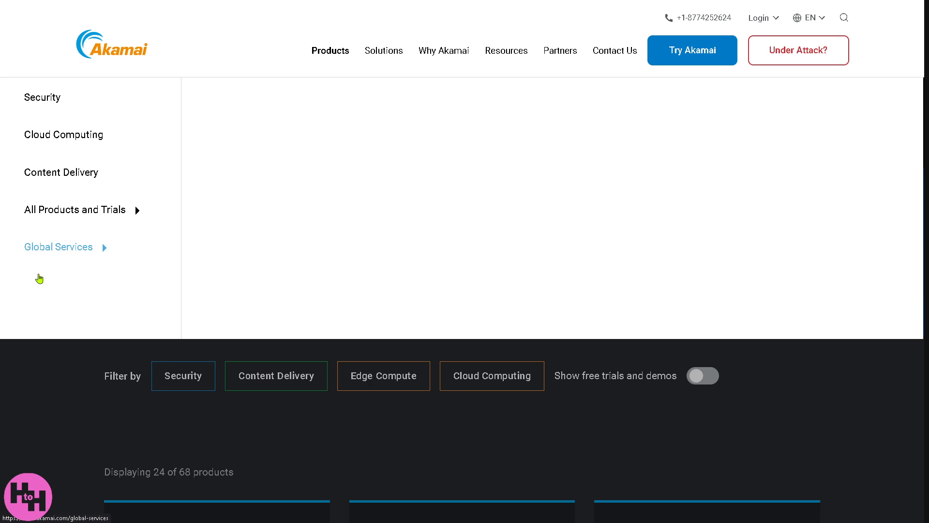
left_click(58, 247)
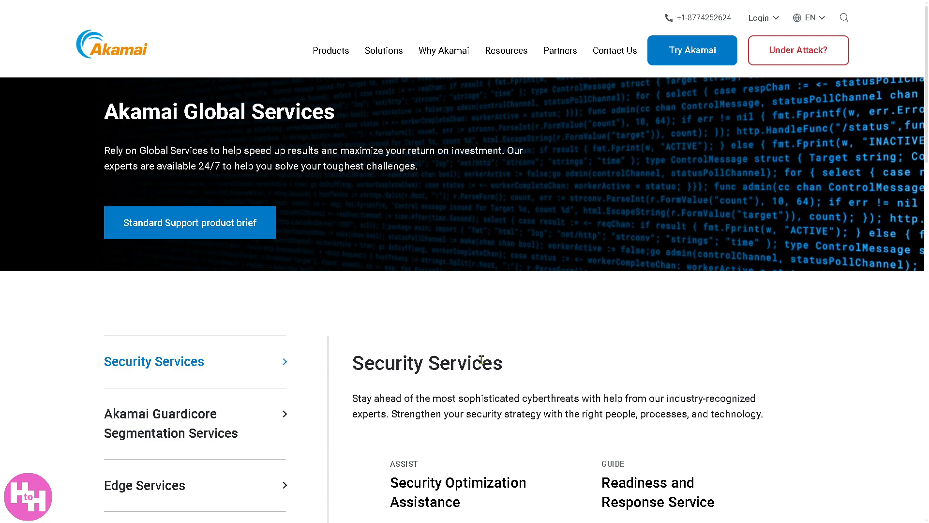
scroll("down", 3)
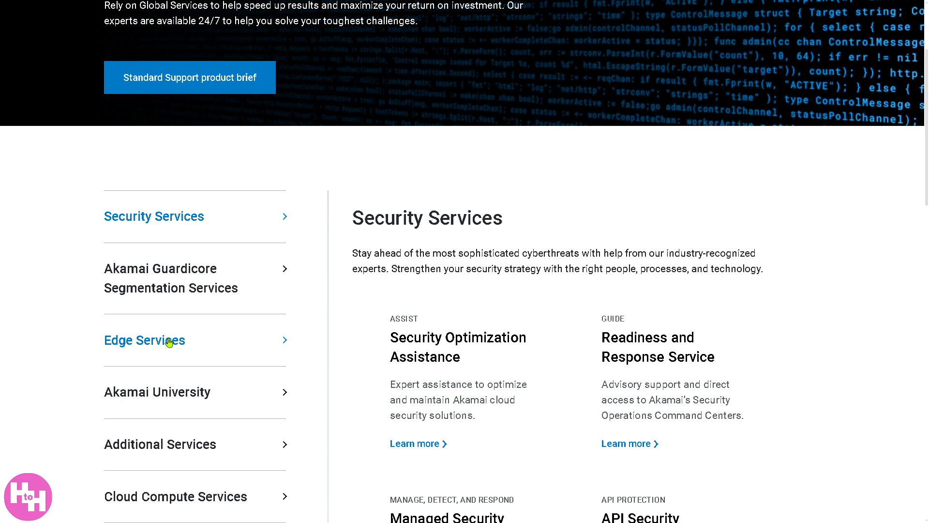
scroll("down", 3)
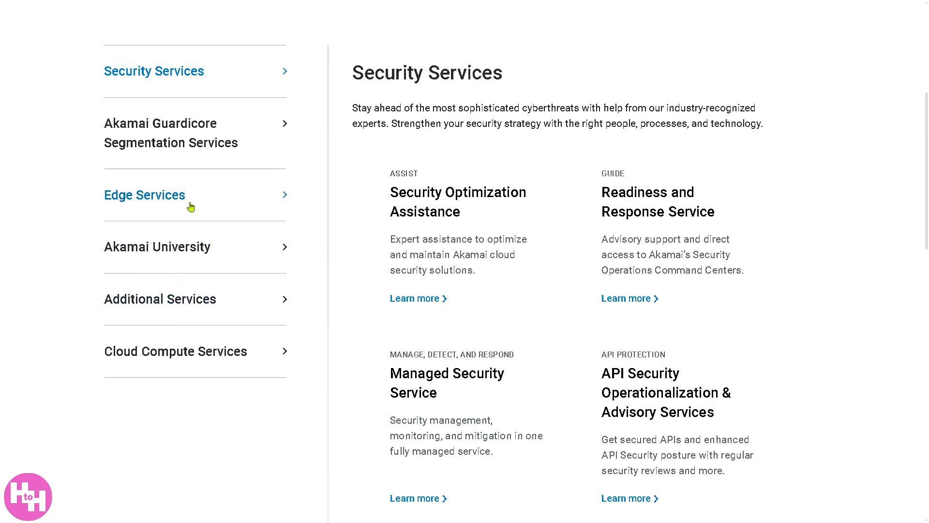
mouse_move(158, 247)
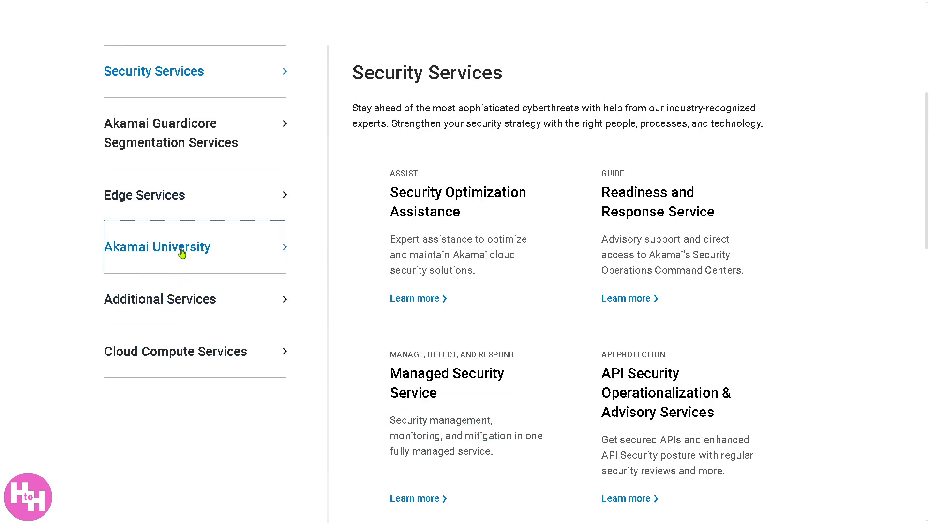
left_click(158, 247)
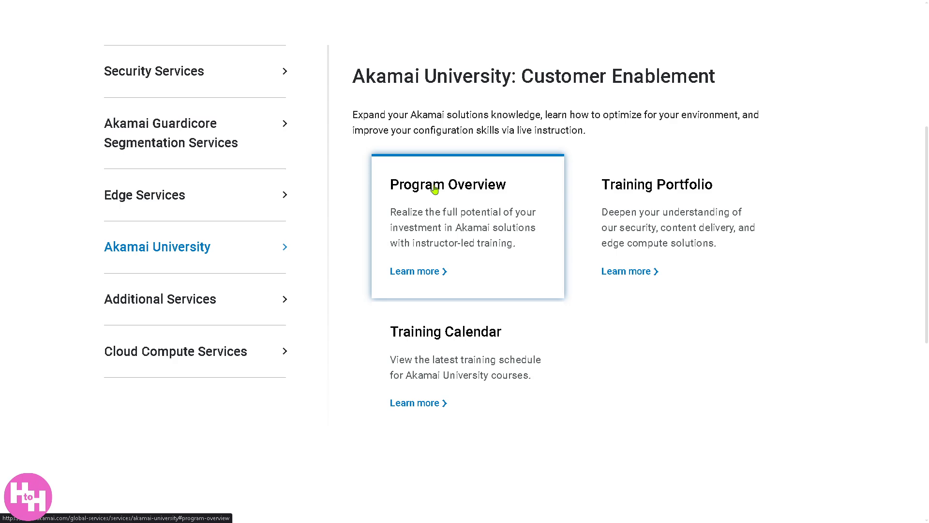
- View the Akamai University Program Overview, browsing training types and the Training Portfolio
left_click(415, 271)
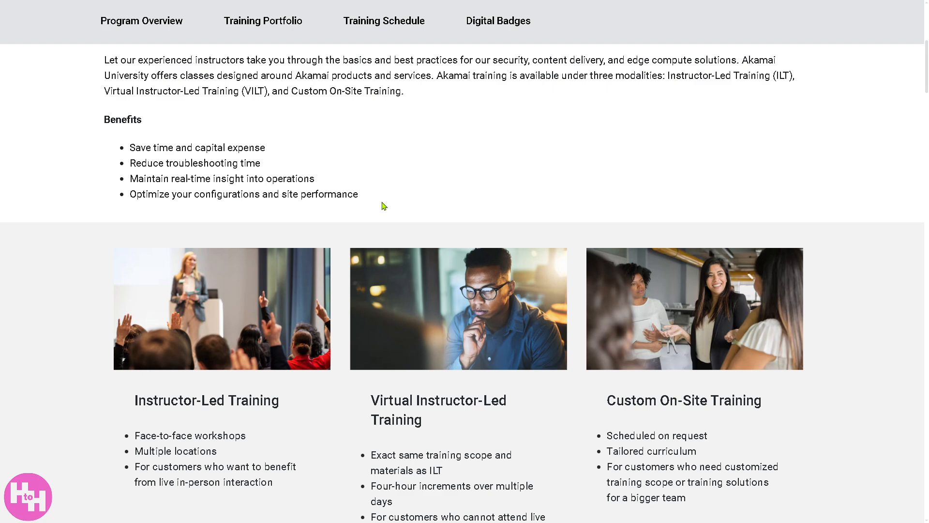
scroll("down", 3)
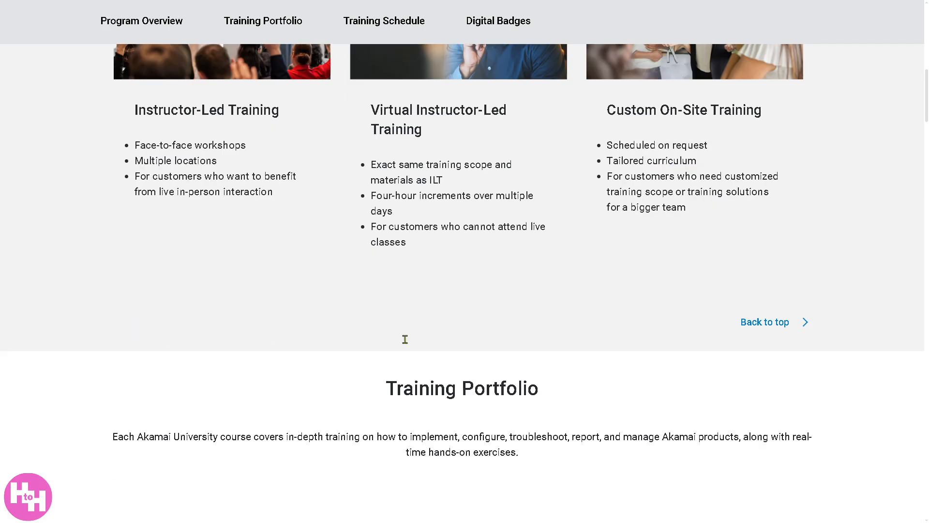
mouse_move(408, 344)
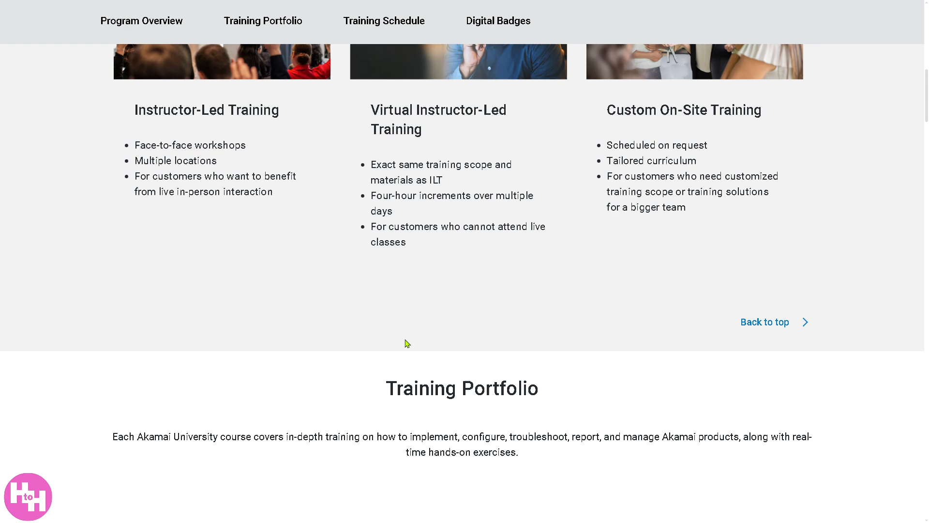
scroll("down", 3)
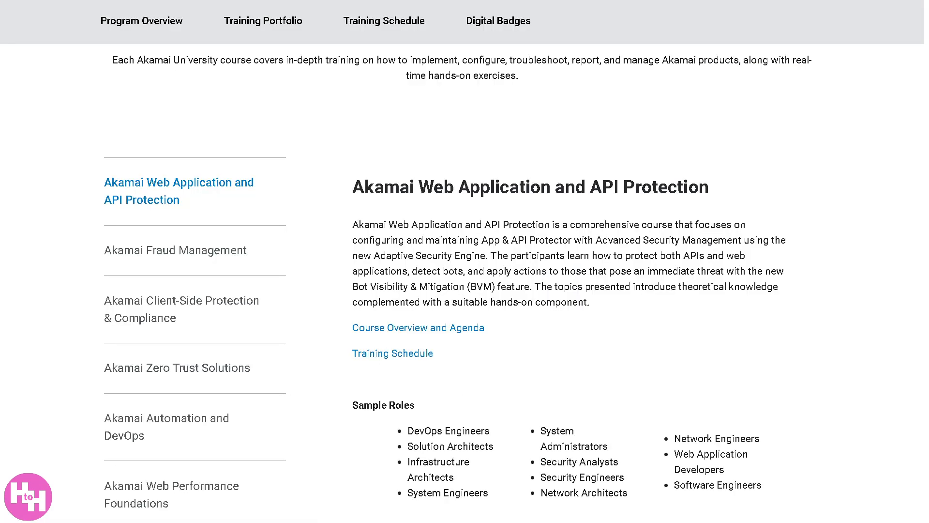
mouse_move(484, 342)
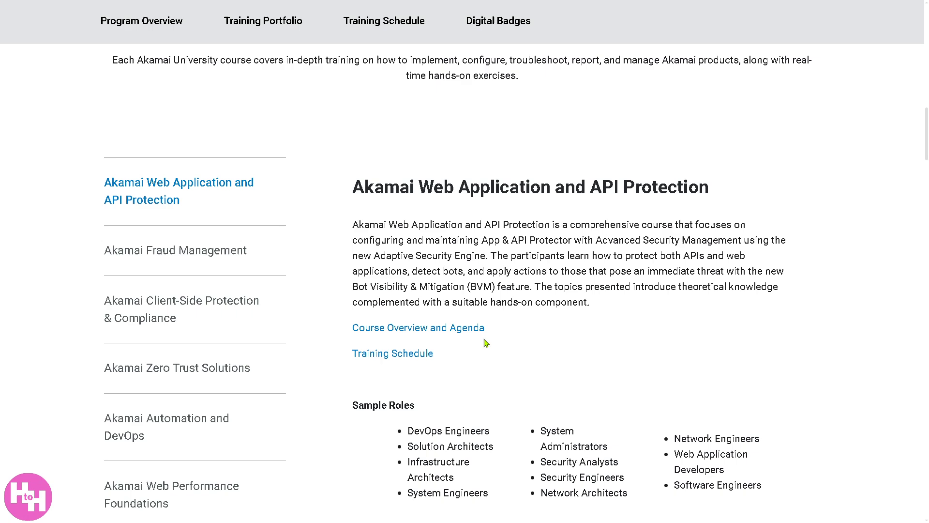
scroll("down", 3)
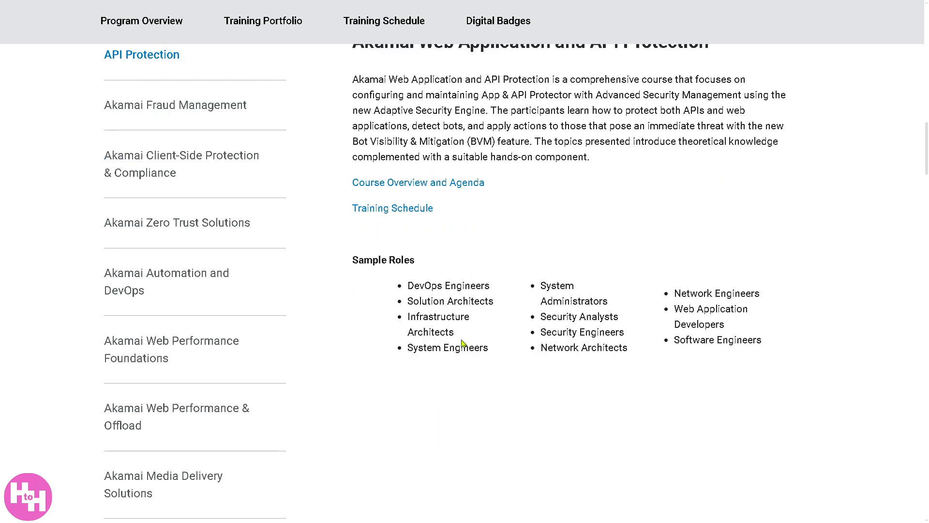
mouse_move(437, 327)
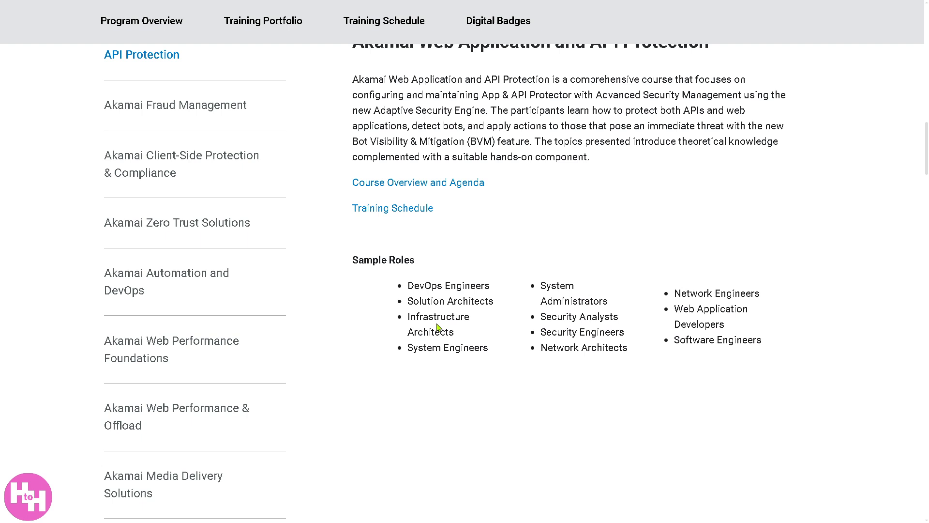
mouse_move(316, 198)
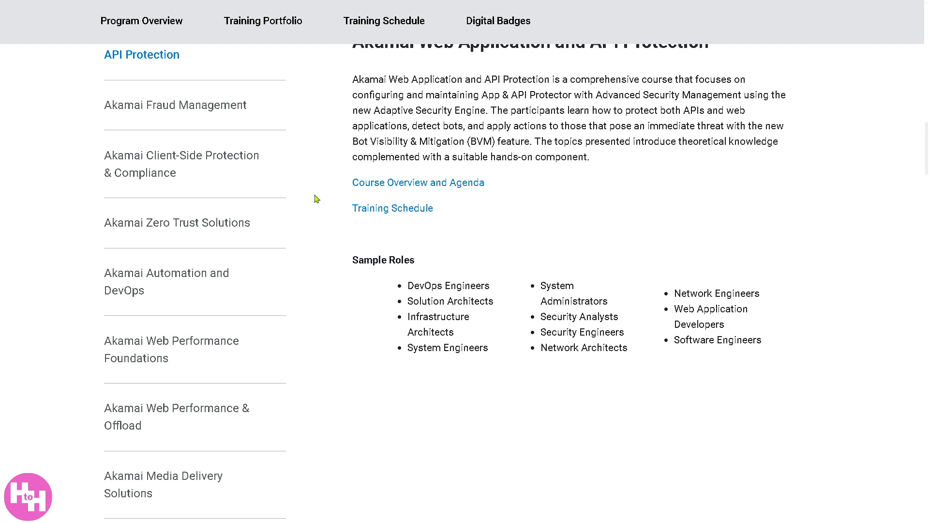
scroll("down", 3)
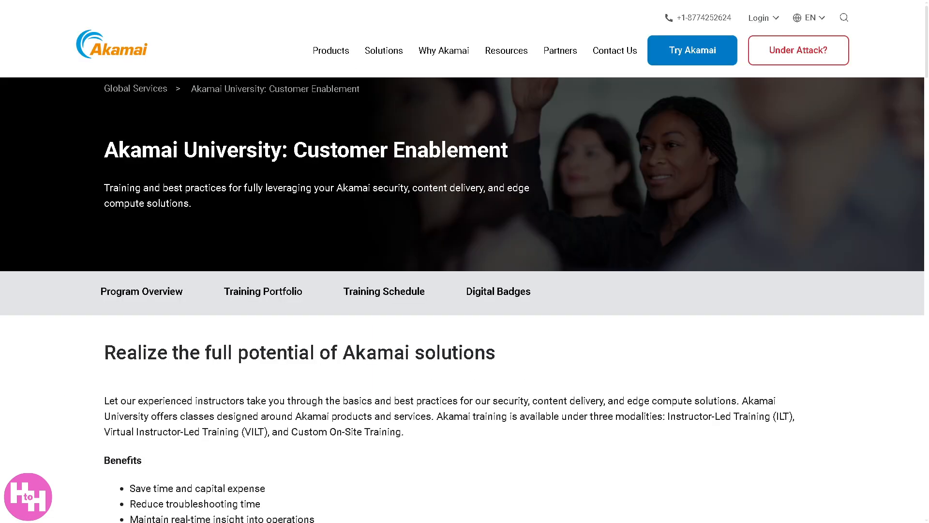
- Browse the Training Schedule table of courses with dates, locations, seats left and status
scroll("down", 3)
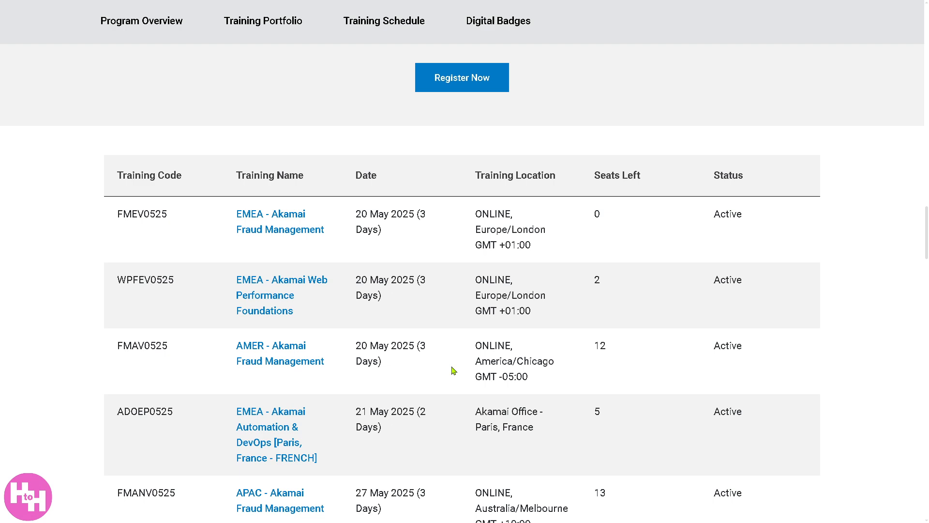
mouse_move(380, 358)
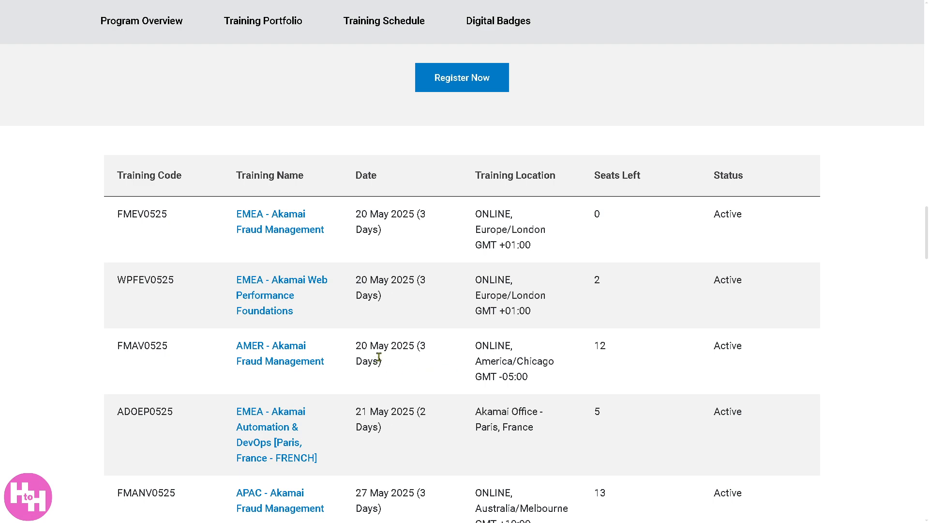
scroll("down", 3)
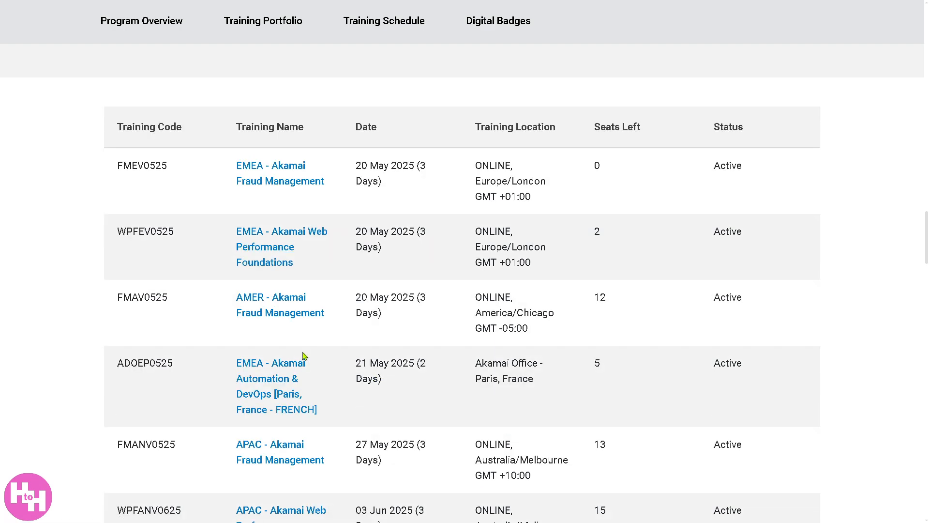
scroll("down", 3)
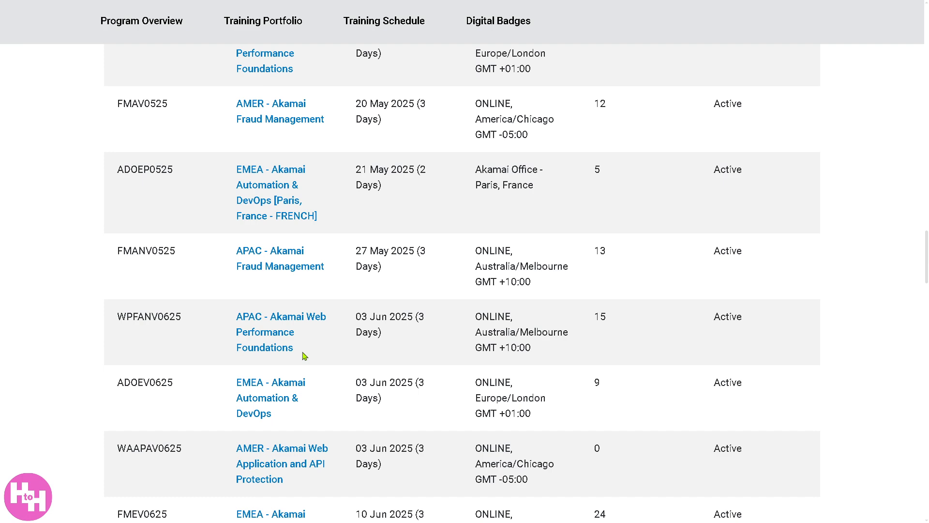
scroll("down", 3)
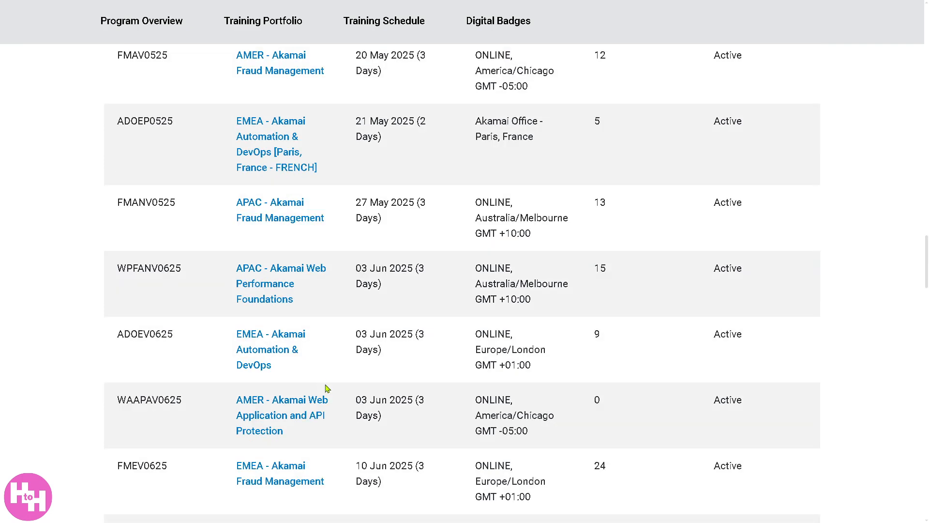
scroll("down", 3)
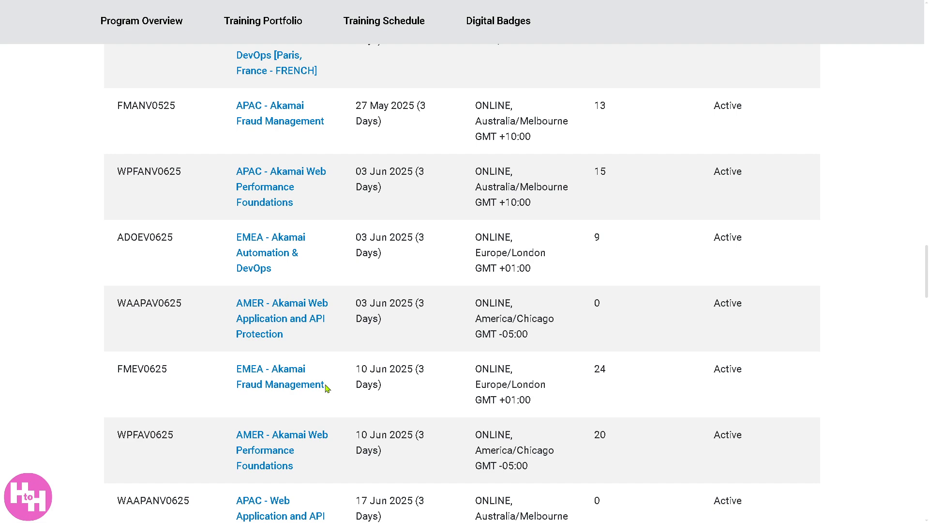
scroll("down", 3)
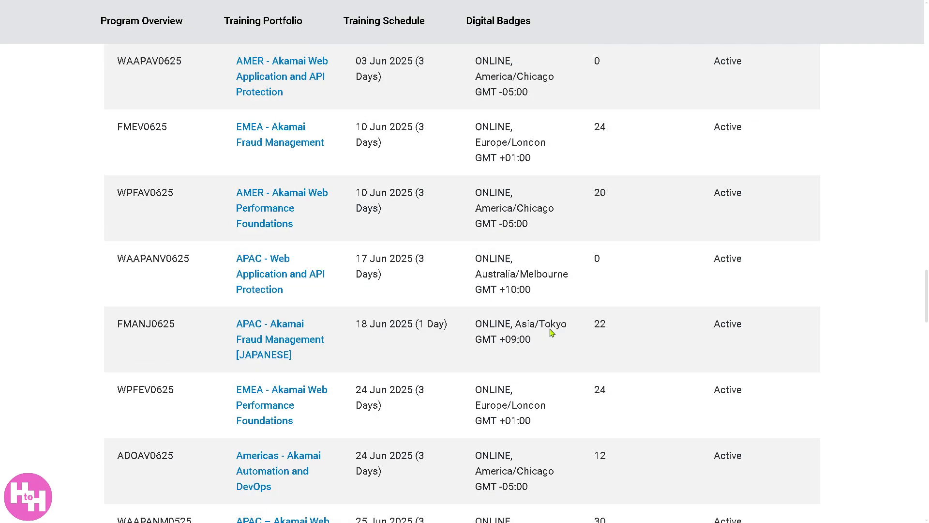
scroll("down", 3)
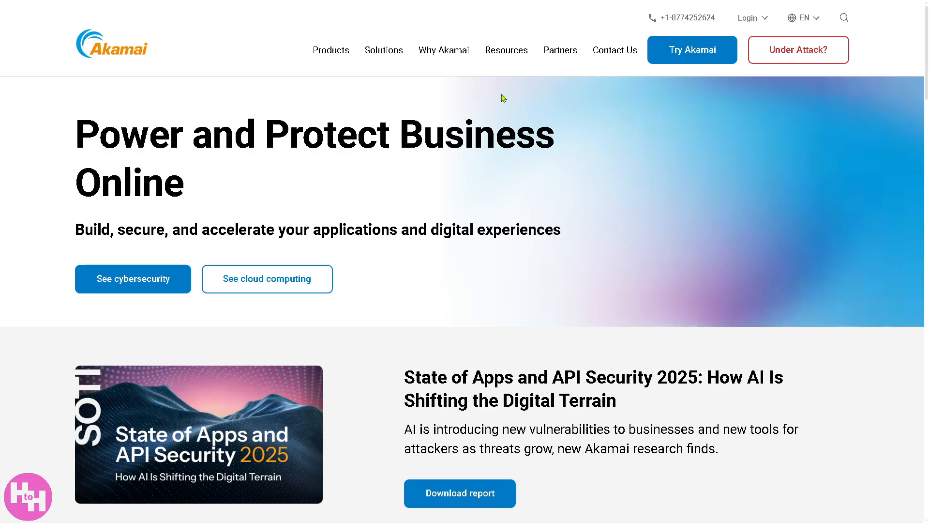
mouse_move(506, 49)
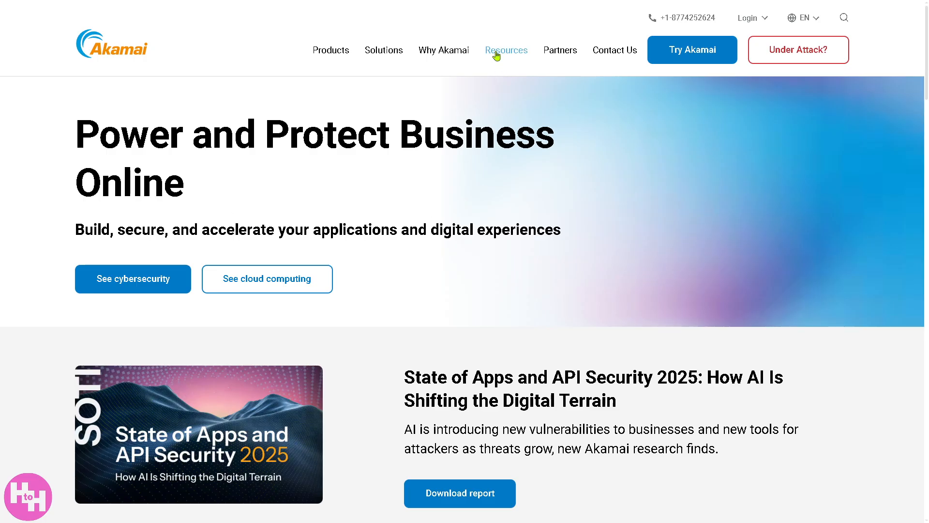
- From Resources go to the Ebooks library and select the 7 Myths ebook
left_click(505, 49)
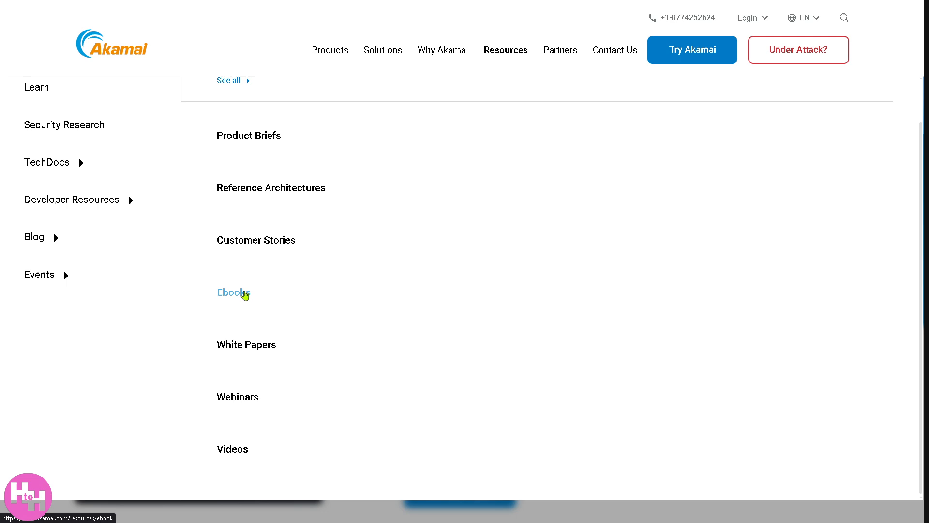
left_click(229, 292)
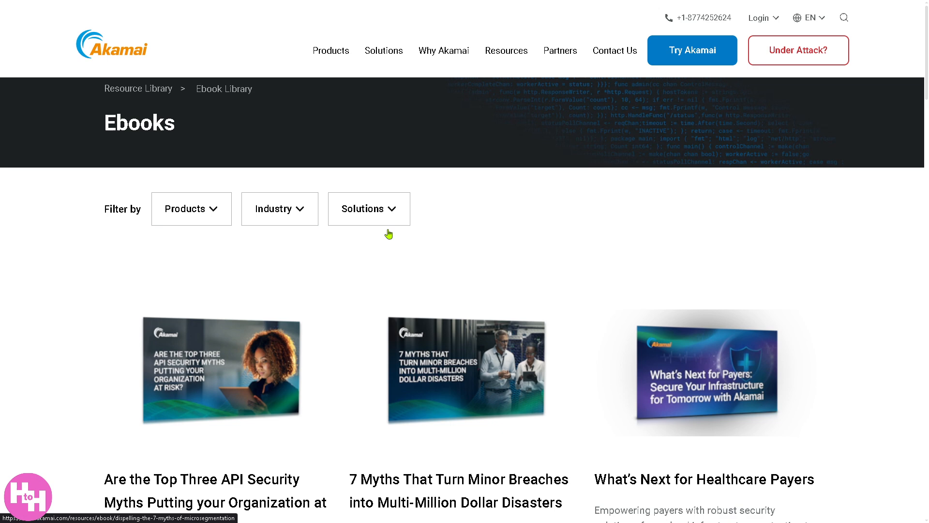
scroll("down", 3)
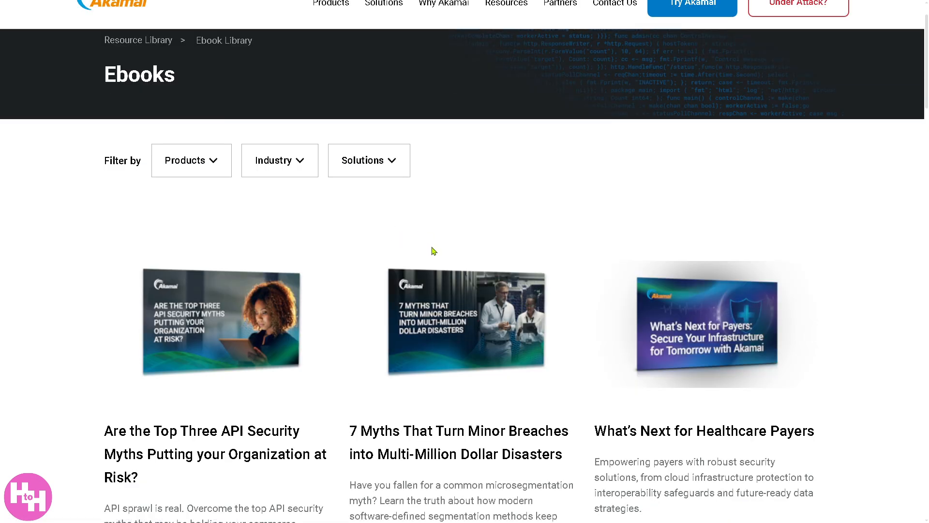
scroll("down", 3)
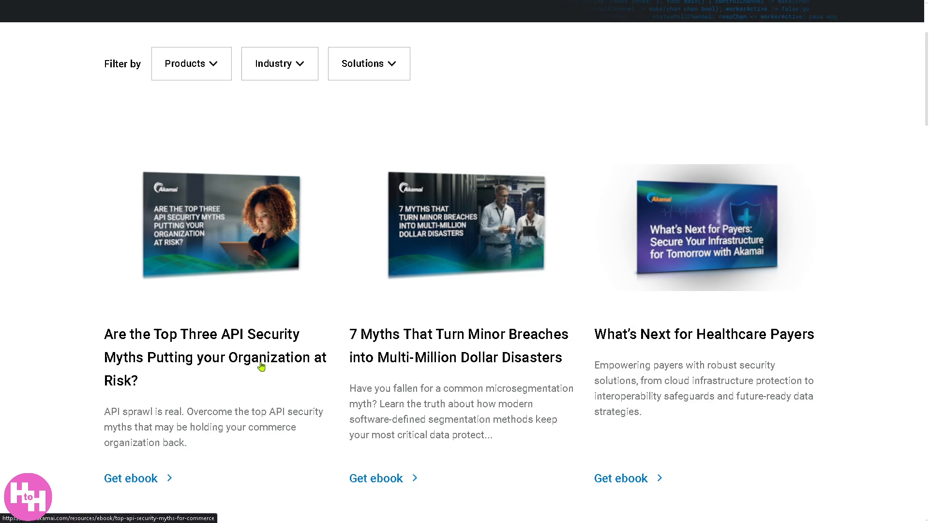
mouse_move(387, 353)
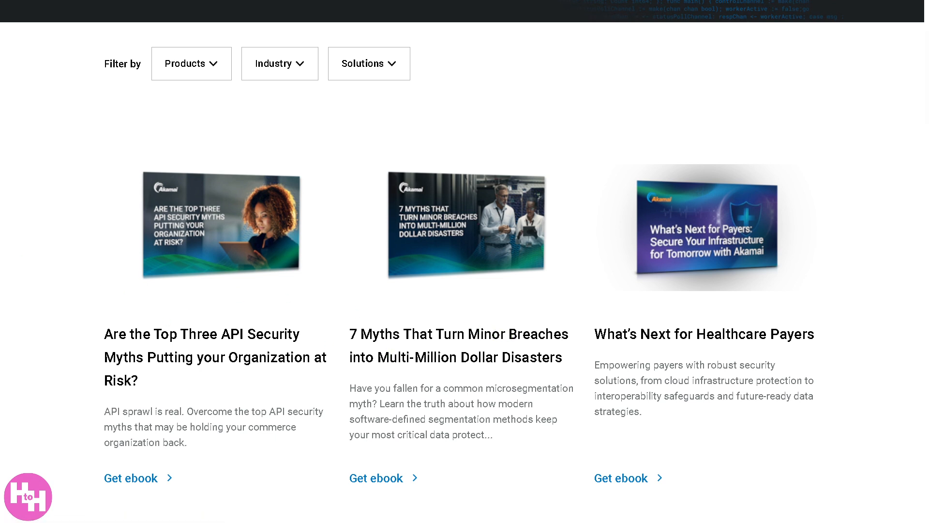
mouse_move(377, 478)
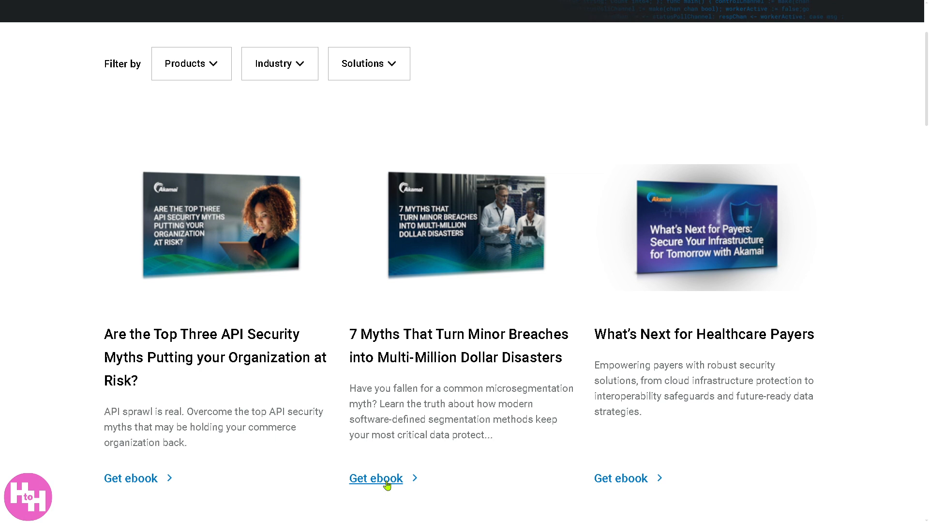
left_click(375, 478)
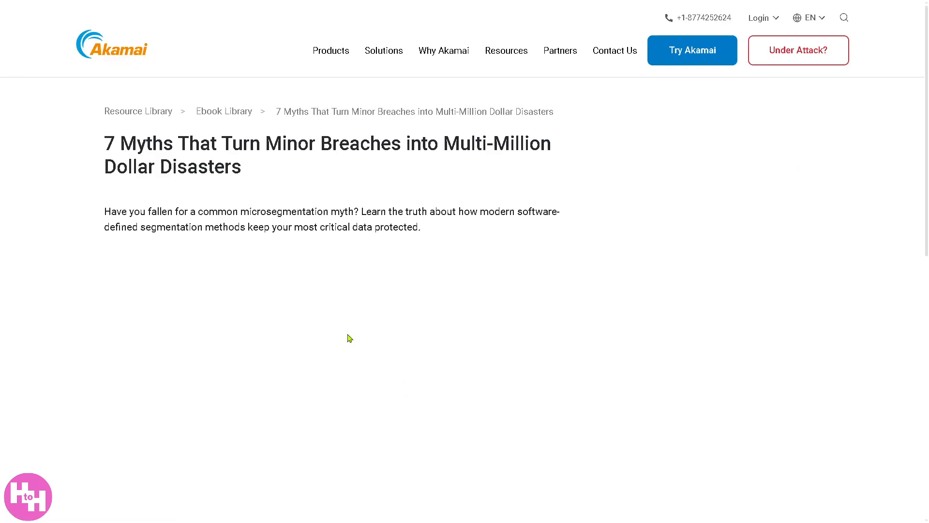
mouse_move(203, 303)
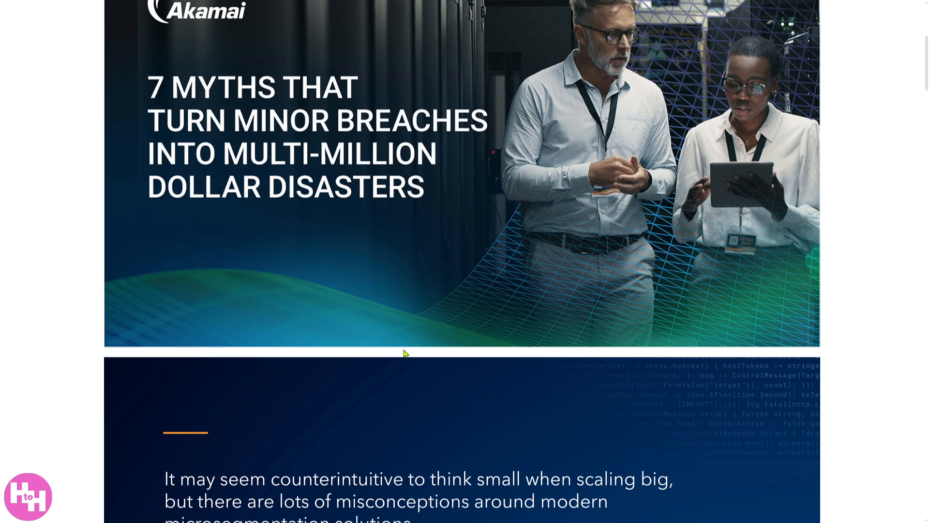
- Browse the pages of the 7 Myths That Turn Minor Breaches ebook document
scroll("down", 3)
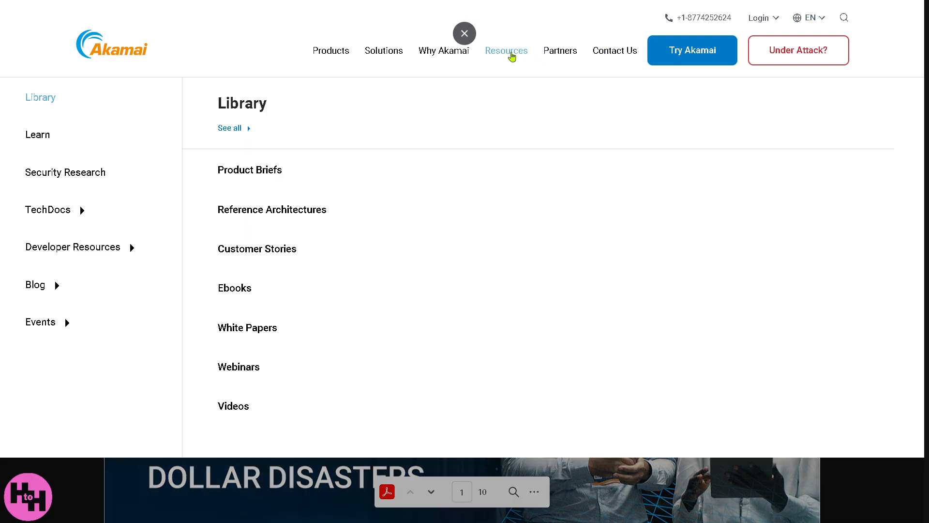
- Go to the Webinars library from the Resources menu
left_click(238, 366)
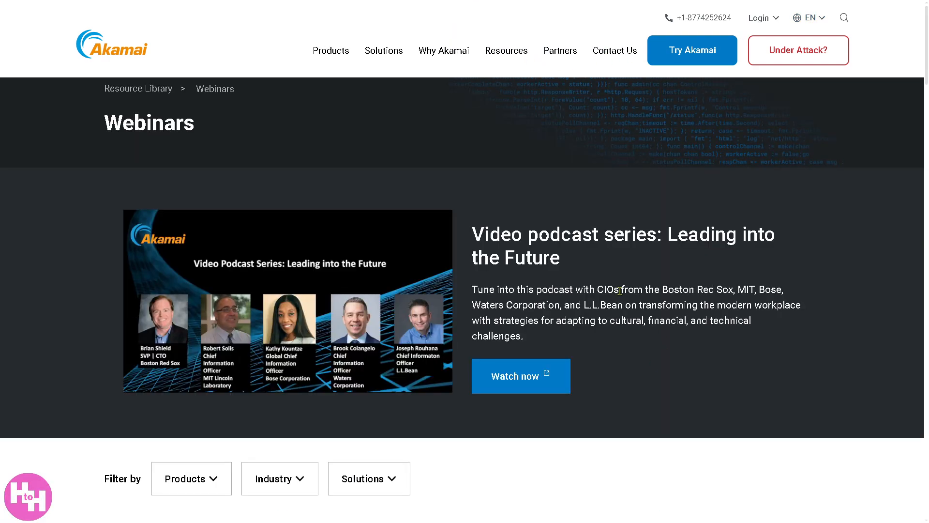
mouse_move(616, 287)
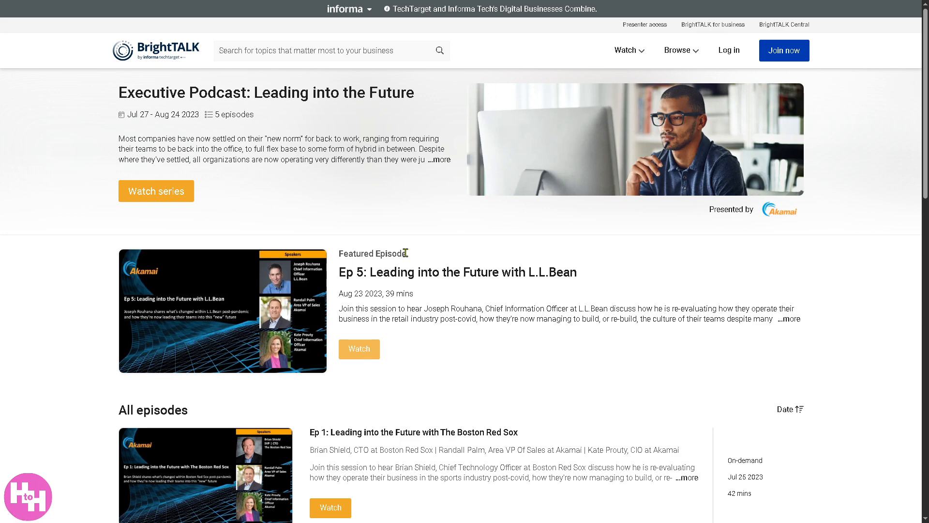
mouse_move(371, 346)
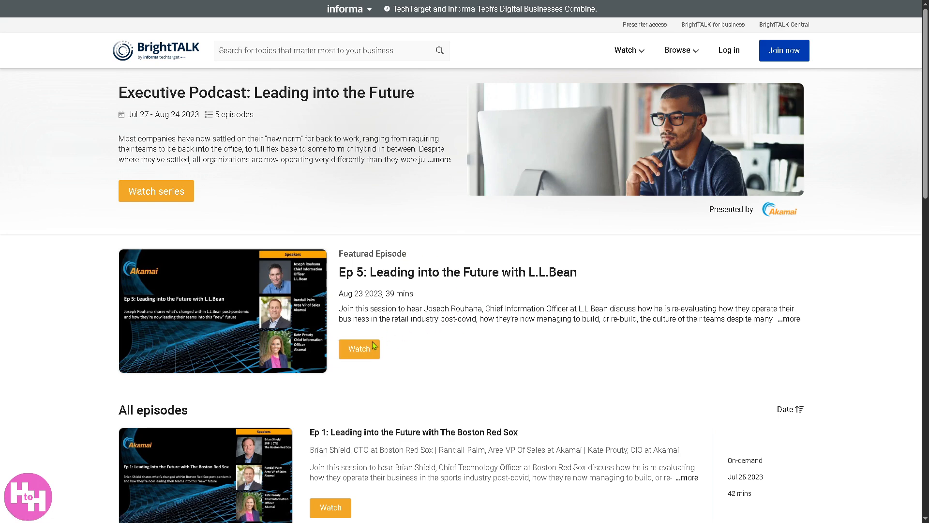
- View the Ep 5 L.L.Bean episode and reach its business-email watch-now form
left_click(359, 349)
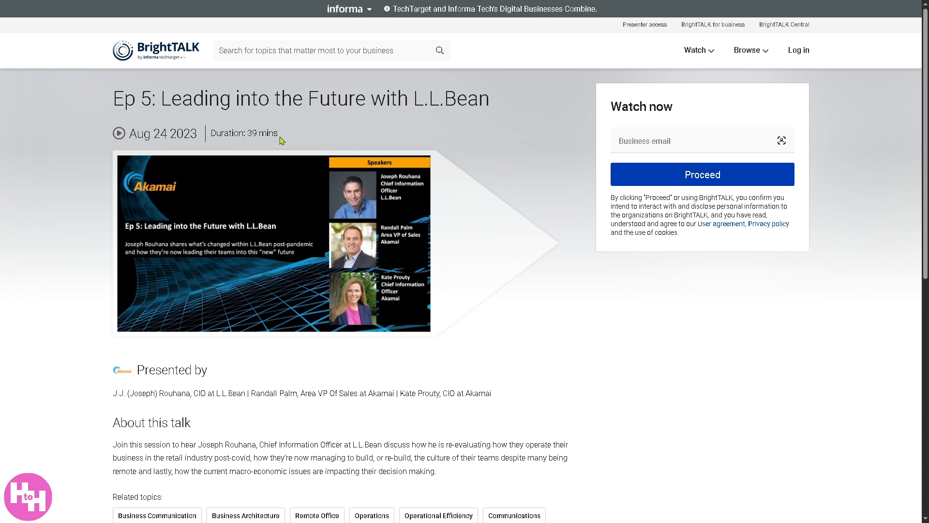
left_click(681, 141)
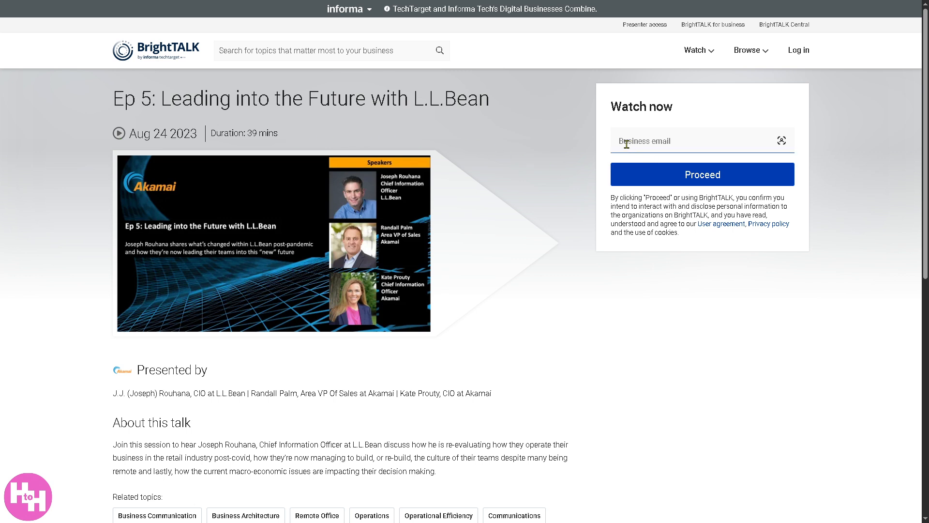
mouse_move(339, 144)
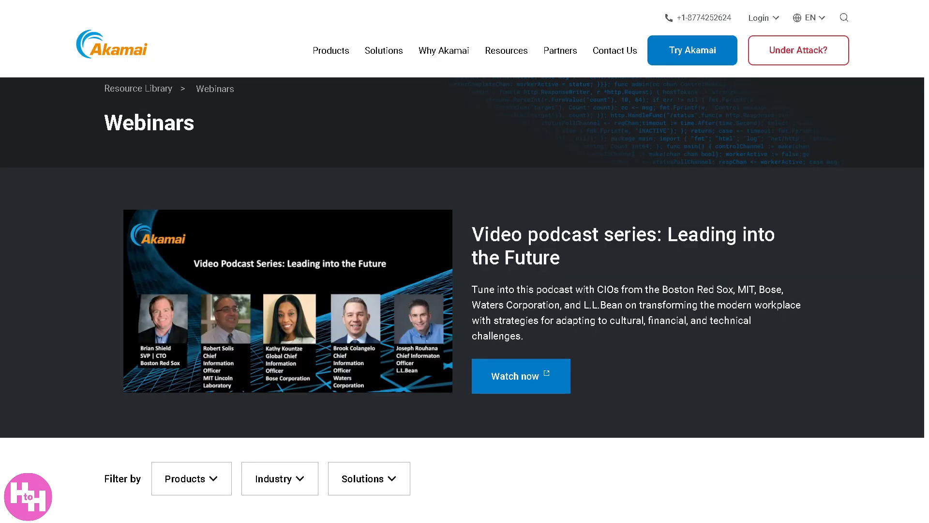
- From Partners, view Why Choose an Akamai Partner: channel, security and cloud partners
left_click(559, 51)
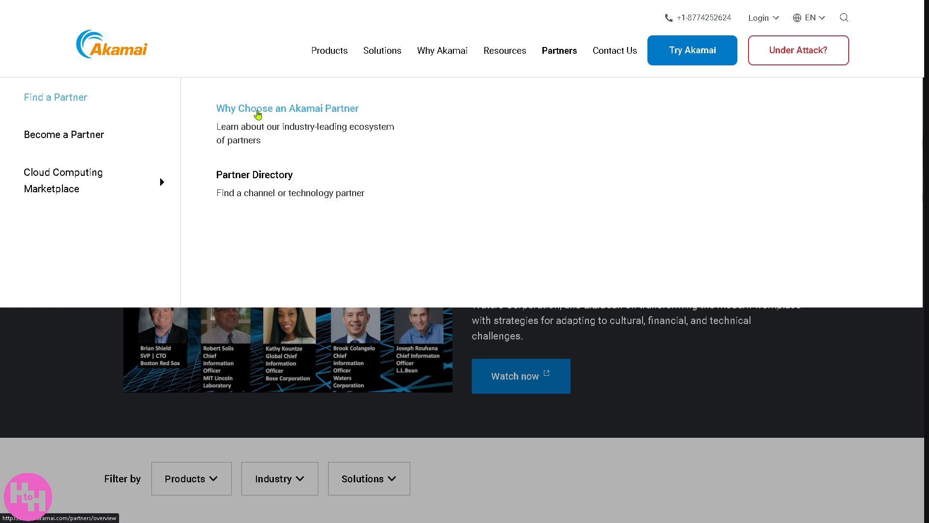
left_click(286, 108)
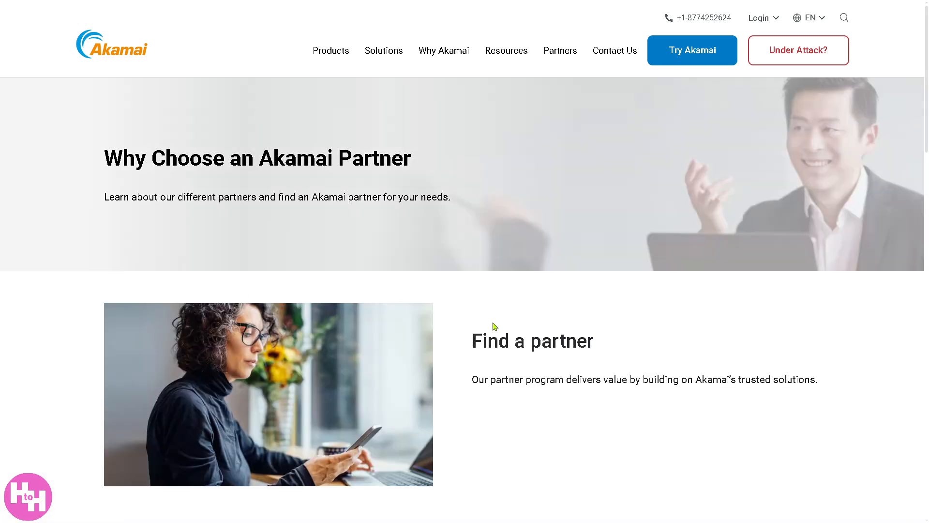
mouse_move(550, 332)
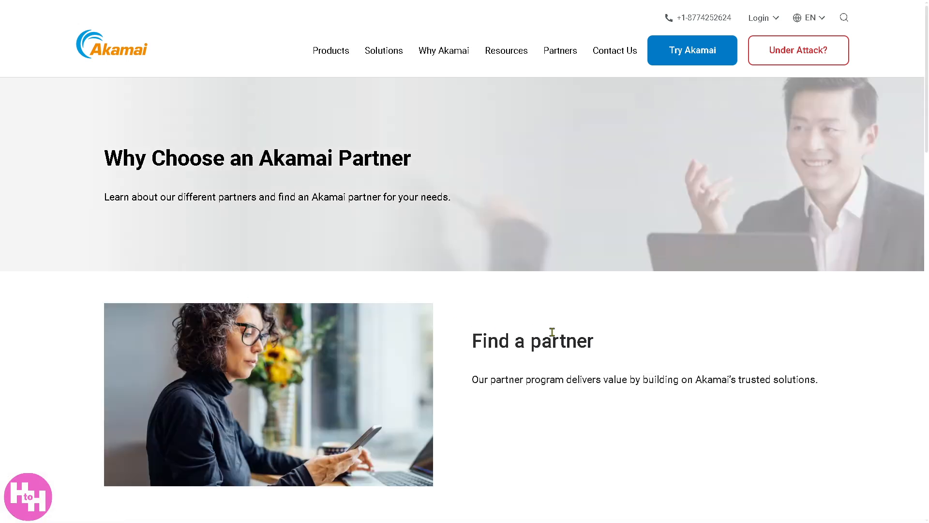
mouse_move(891, 328)
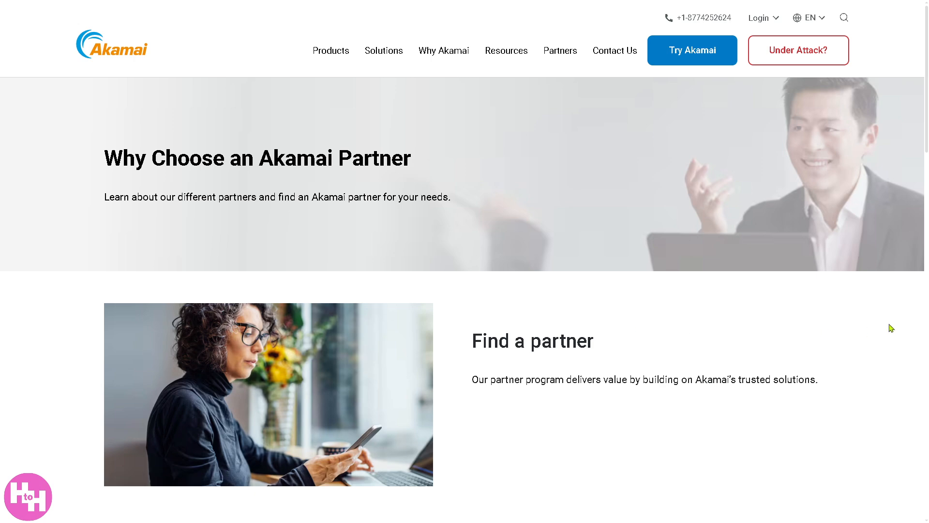
scroll("down", 3)
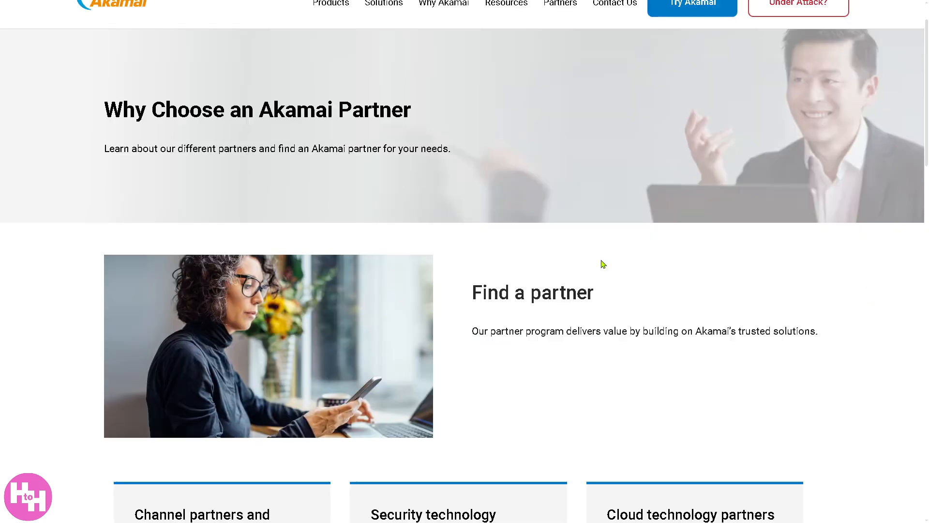
scroll("down", 3)
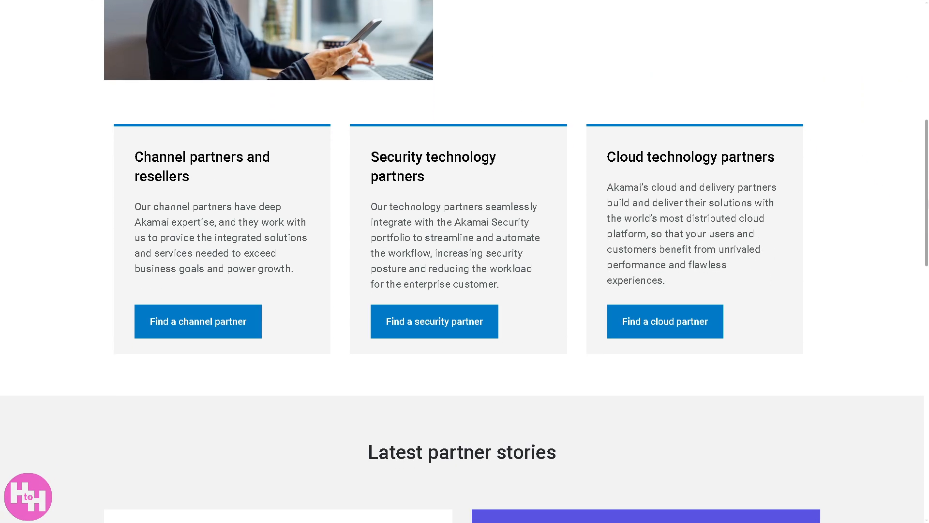
scroll("down", 3)
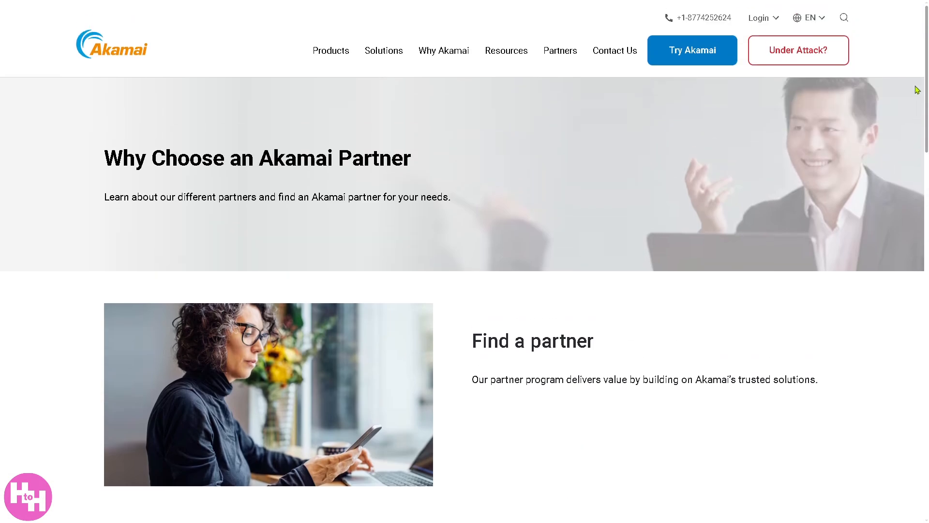
mouse_move(604, 185)
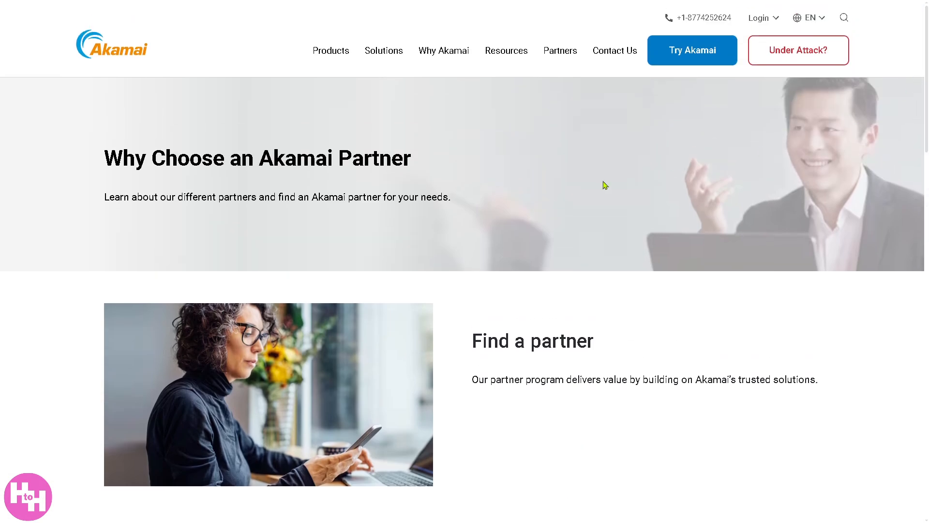